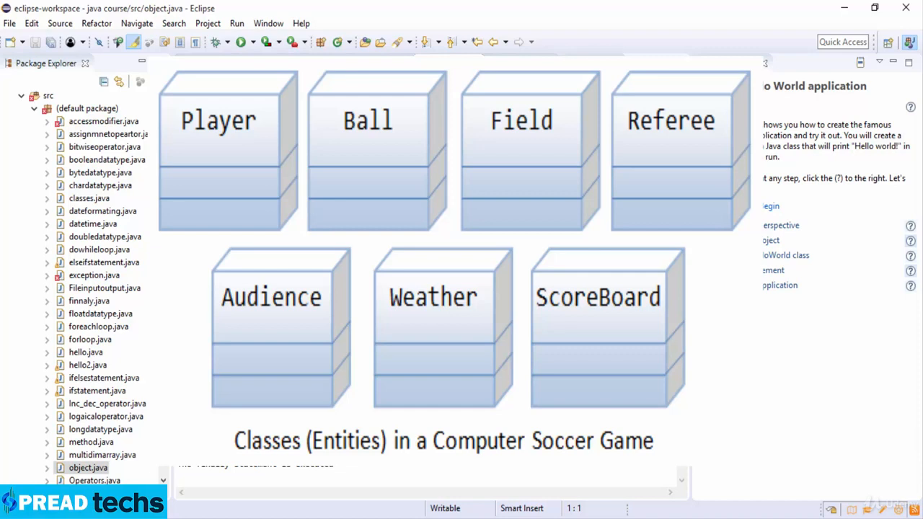
{"action": "mouse_move", "coordinate": [845, 382]}
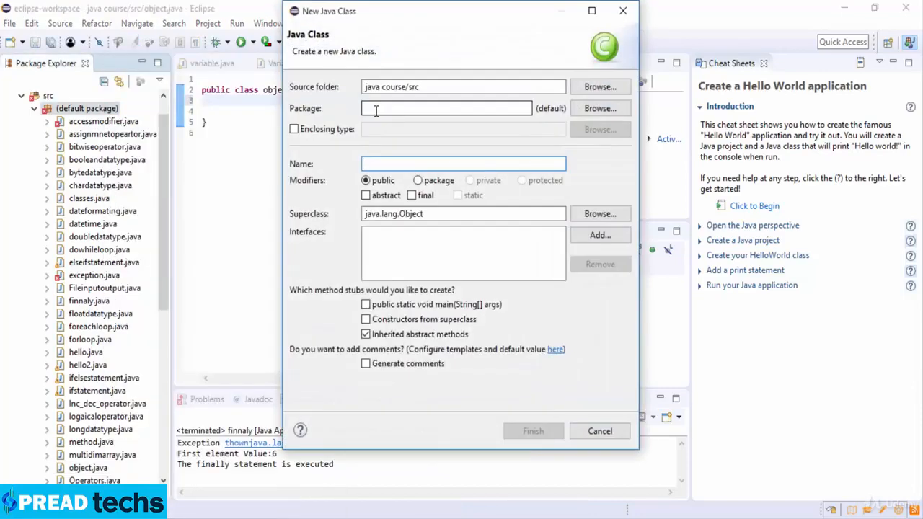
Name the new Java class dog in the New Java Class wizard and finish creating it.
{"action": "type", "text": "bog"}
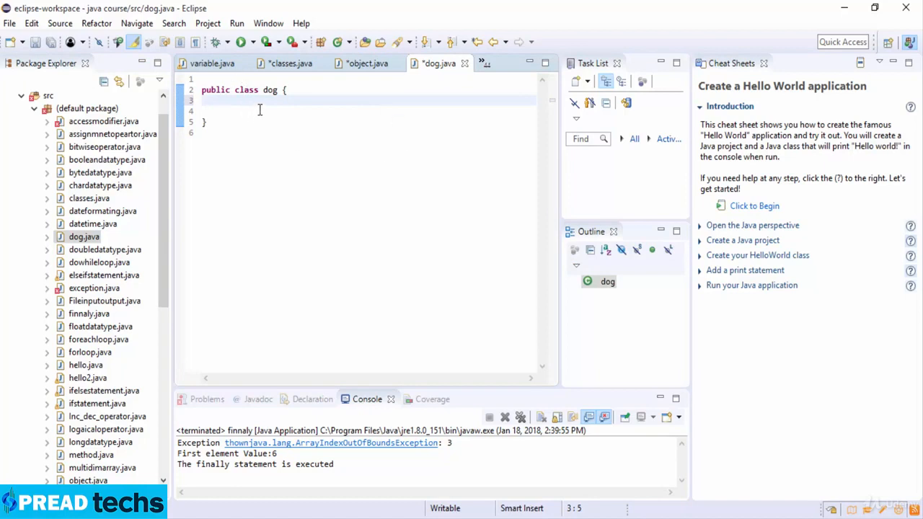
Declare the fields String name, String breed, int age and String color in the dog class.
{"action": "type", "text": "Stri"}
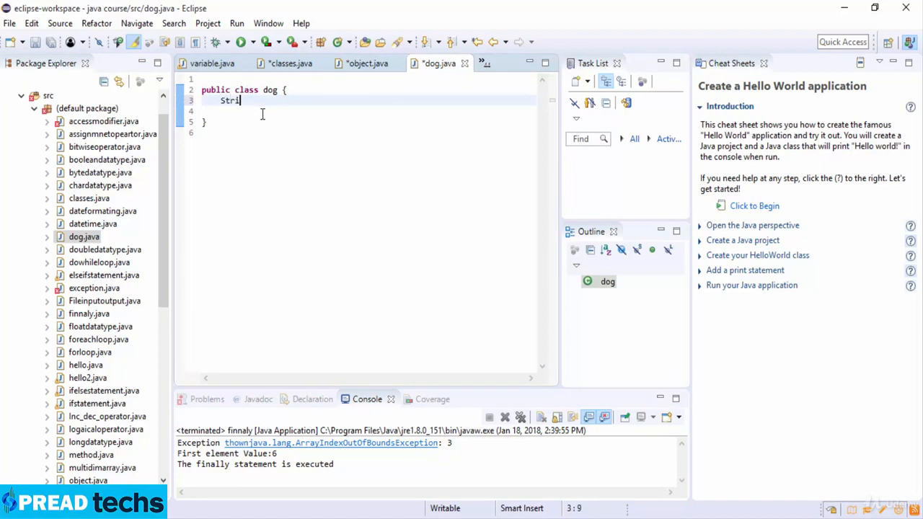
{"action": "type", "text": "ng n"}
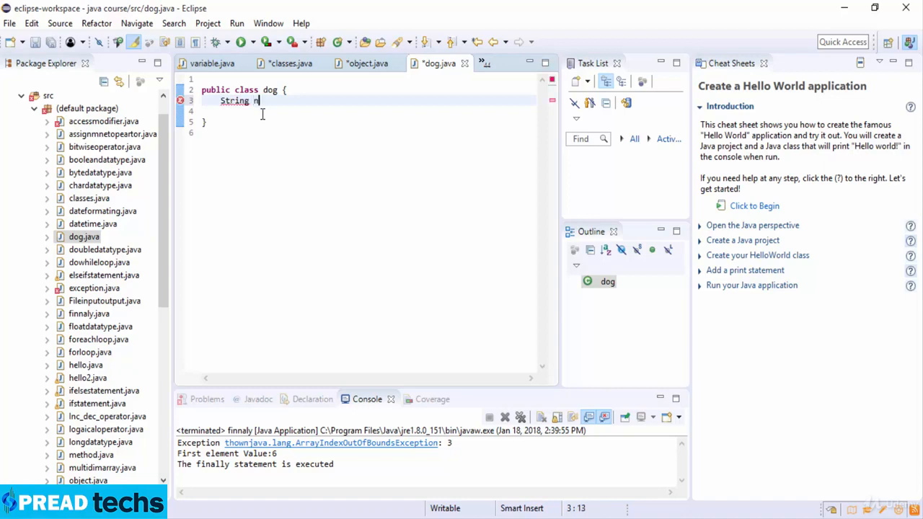
{"action": "type", "text": "ame;"}
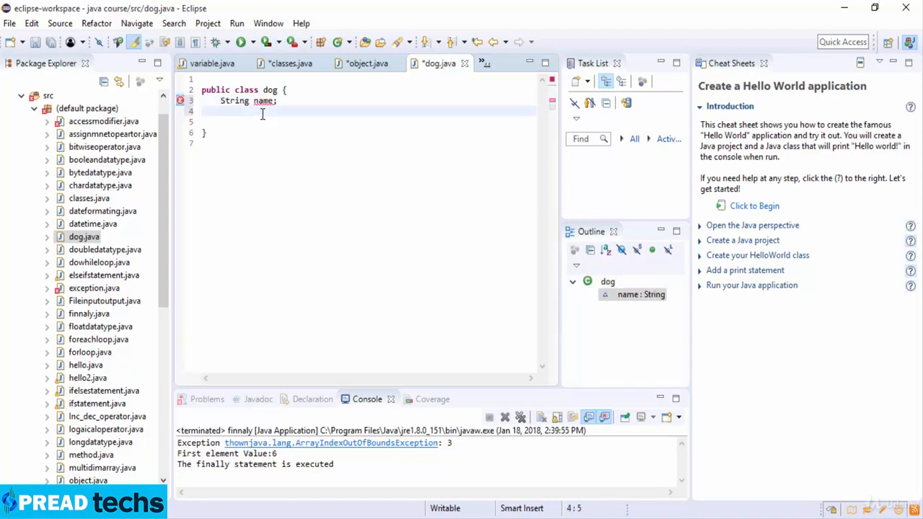
{"action": "type", "text": "String"}
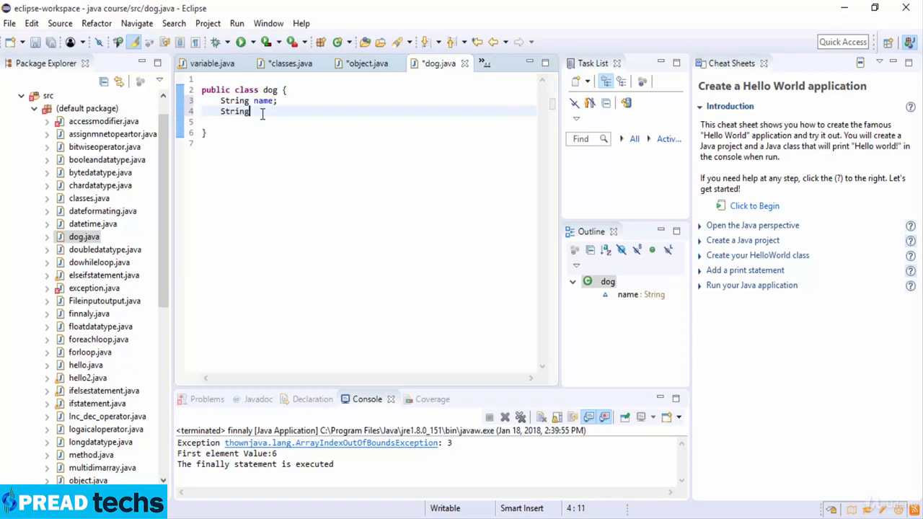
{"action": "type", "text": "breed;"}
{"action": "left_click", "coordinate": [362, 121]}
{"action": "type", "text": "int"}
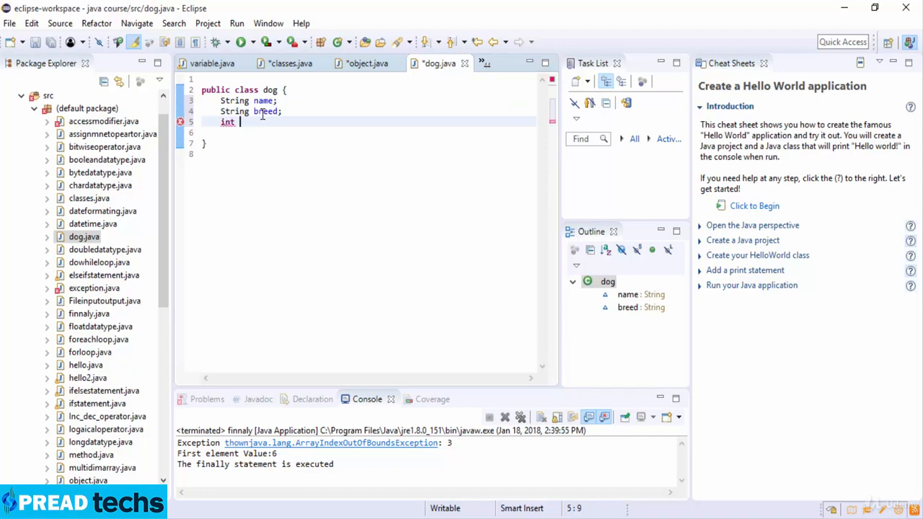
{"action": "type", "text": "age;"}
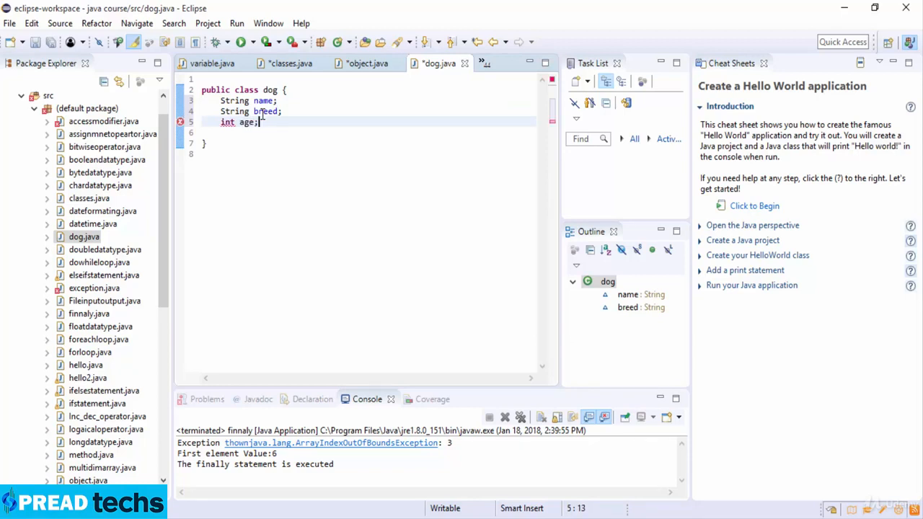
{"action": "type", "text": "String color;"}
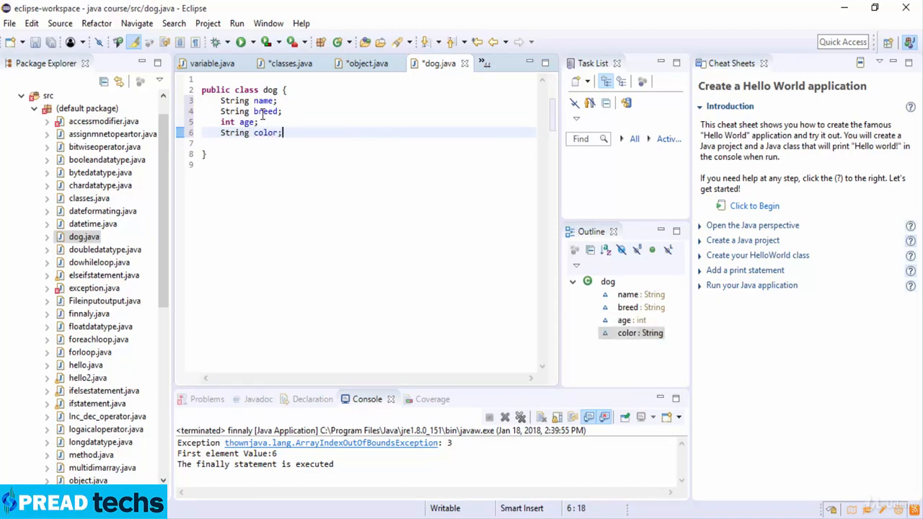
{"action": "key", "text": "Enter"}
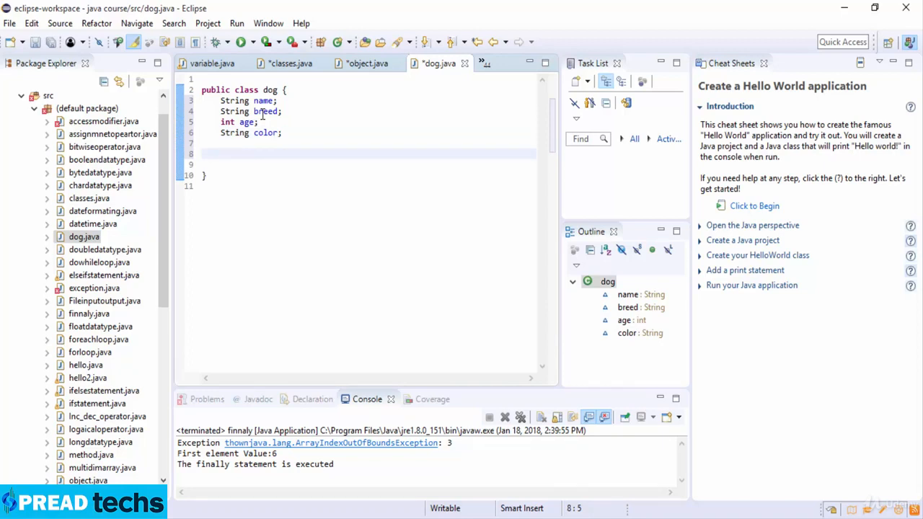
Write the dog constructor signature taking String name, String breed, int age and String color.
{"action": "type", "text": "p"}
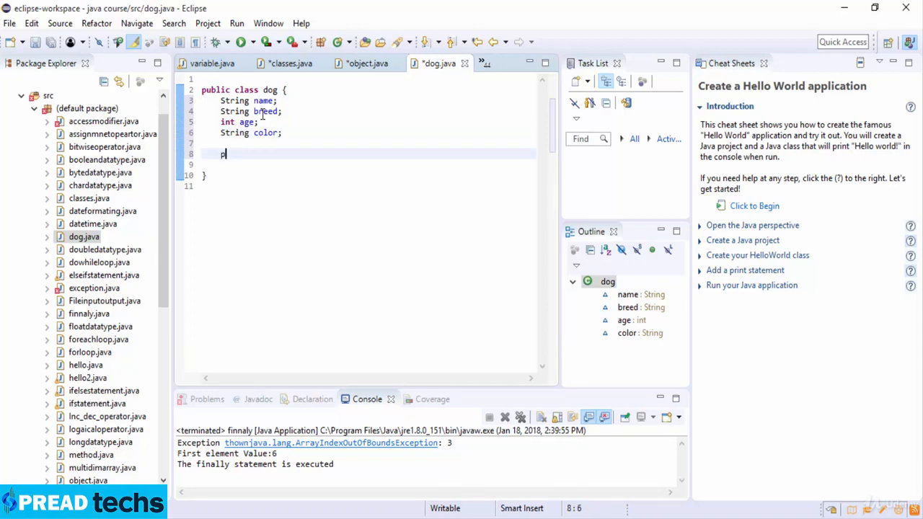
{"action": "type", "text": "ublic"}
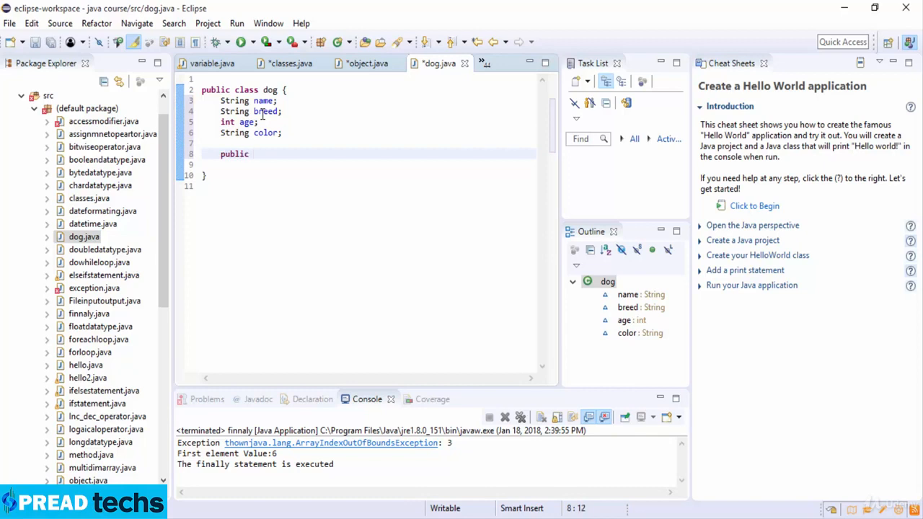
{"action": "type", "text": "dog"}
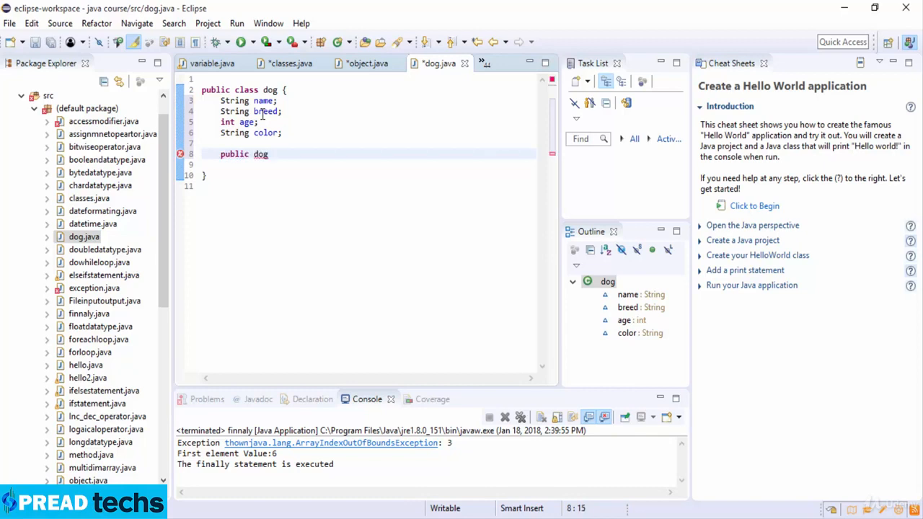
{"action": "type", "text": "(String name,String breed"}
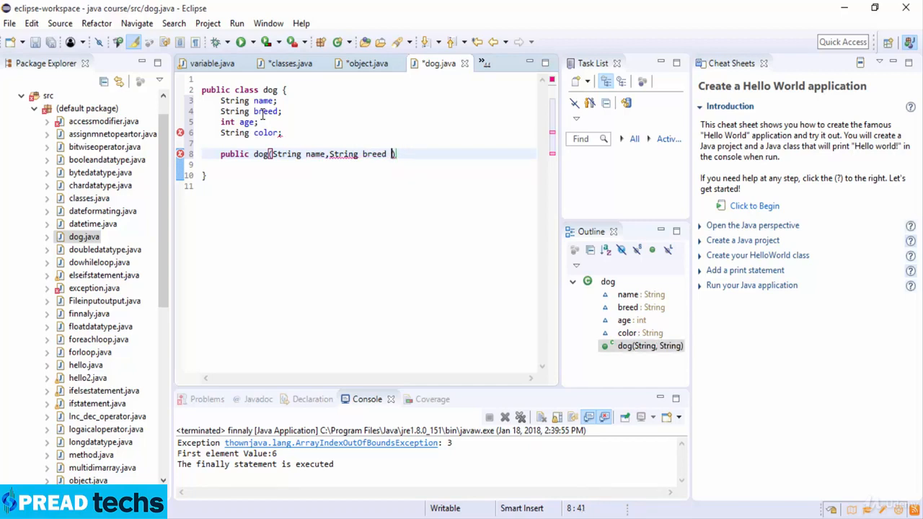
{"action": "type", "text": ",int age,St"}
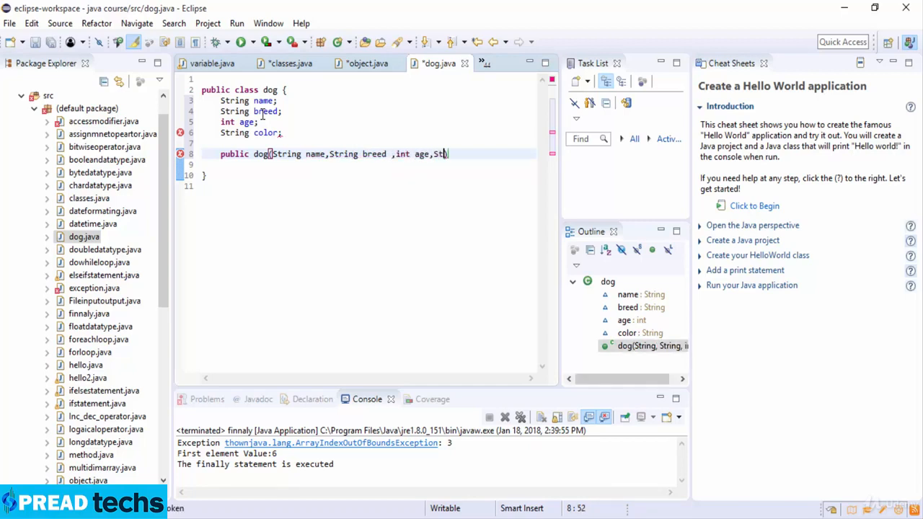
{"action": "type", "text": "ring color"}
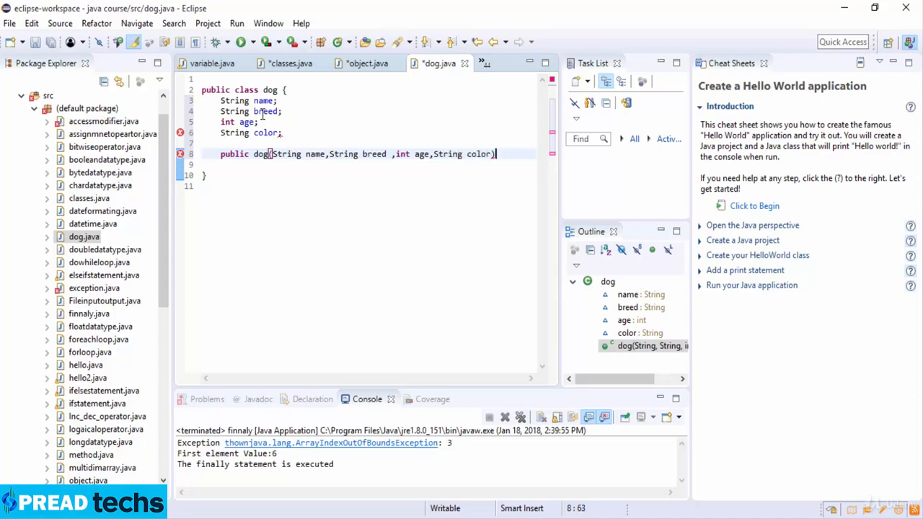
{"action": "type", "text": "{"}
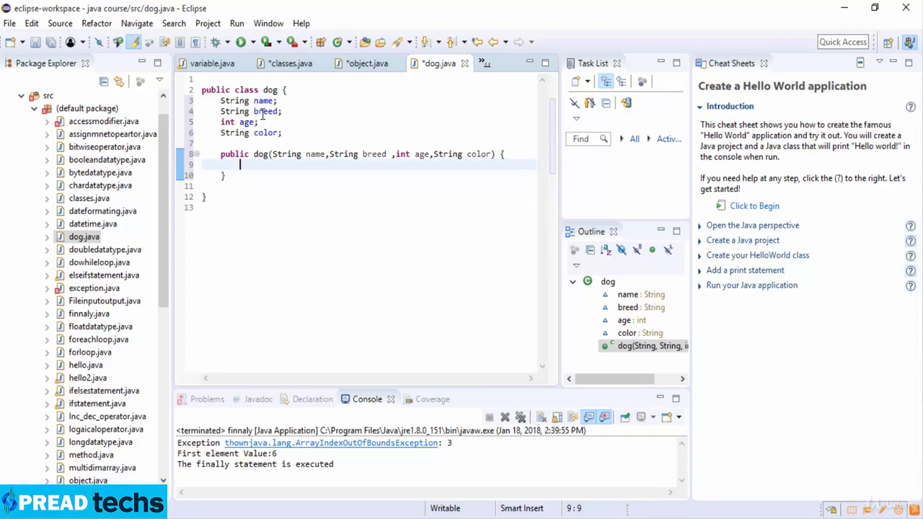
Assign this.name=name and this.breed=breed in the constructor body.
{"action": "type", "text": "this"}
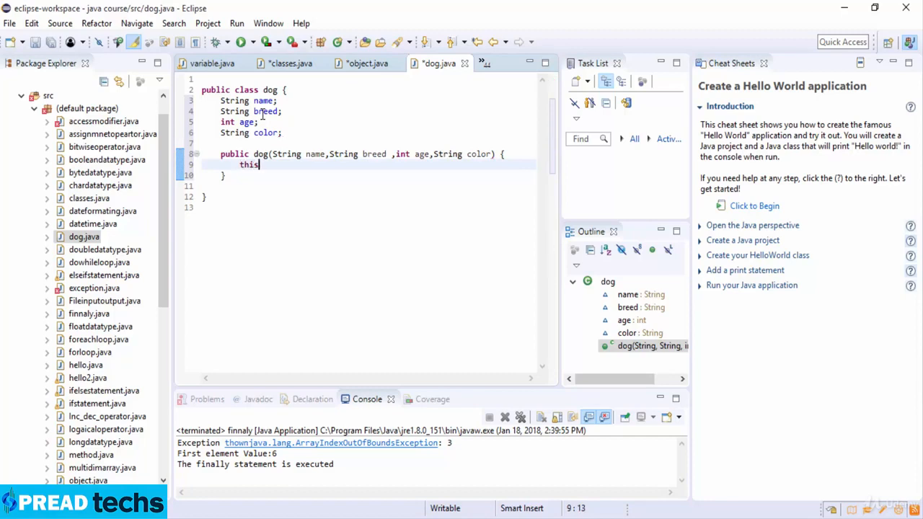
{"action": "type", "text": ".ga"}
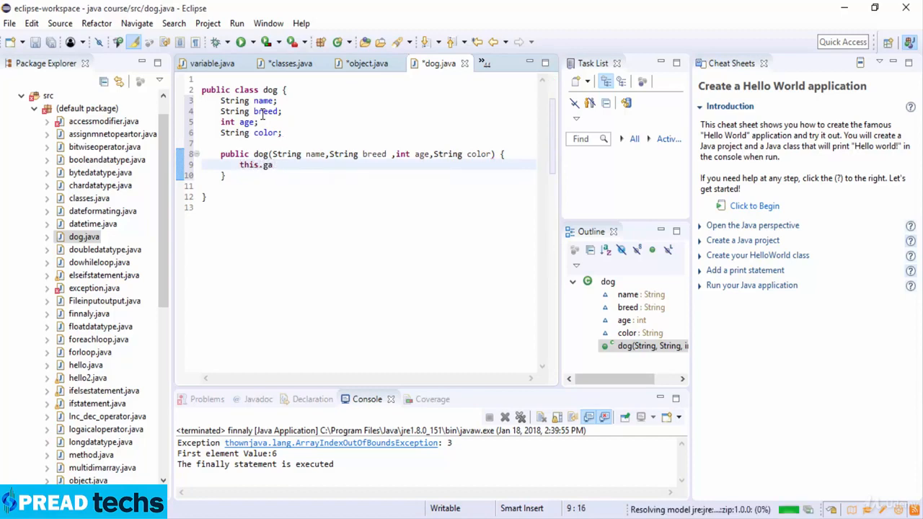
{"action": "type", "text": "me"}
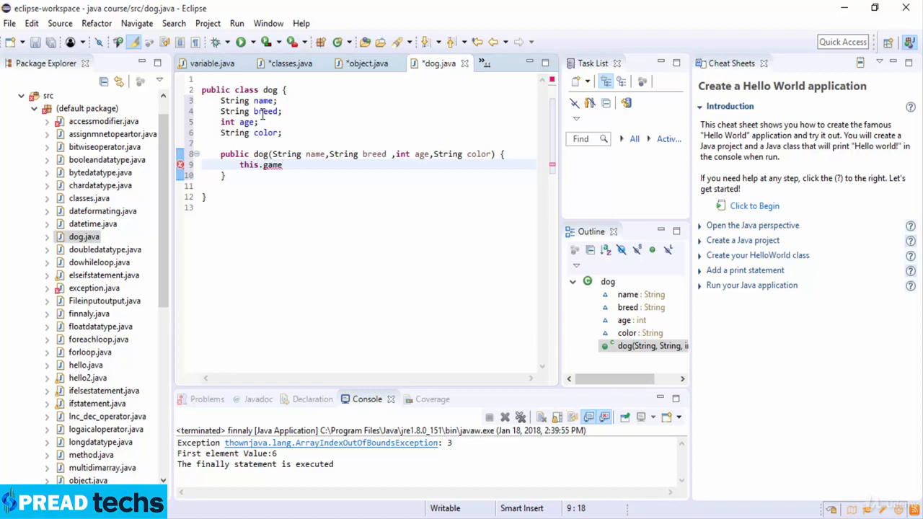
{"action": "type", "text": "name"}
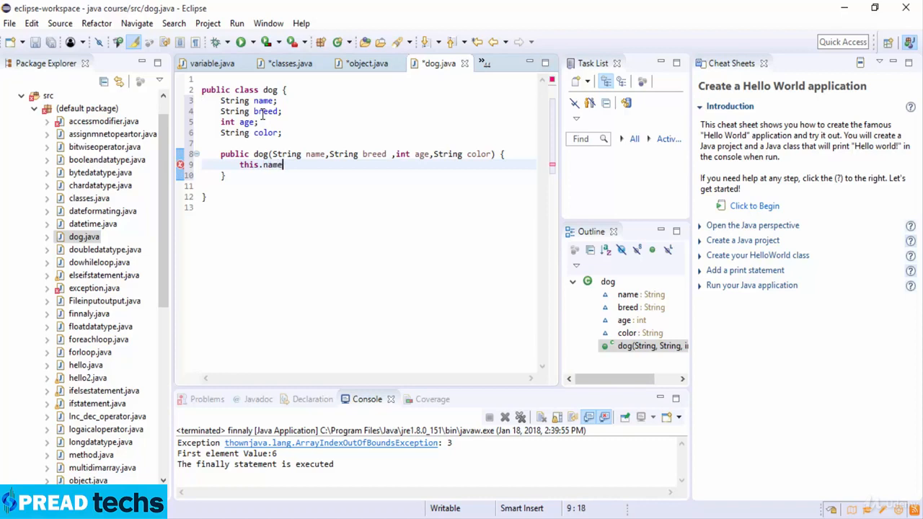
{"action": "type", "text": "=new"}
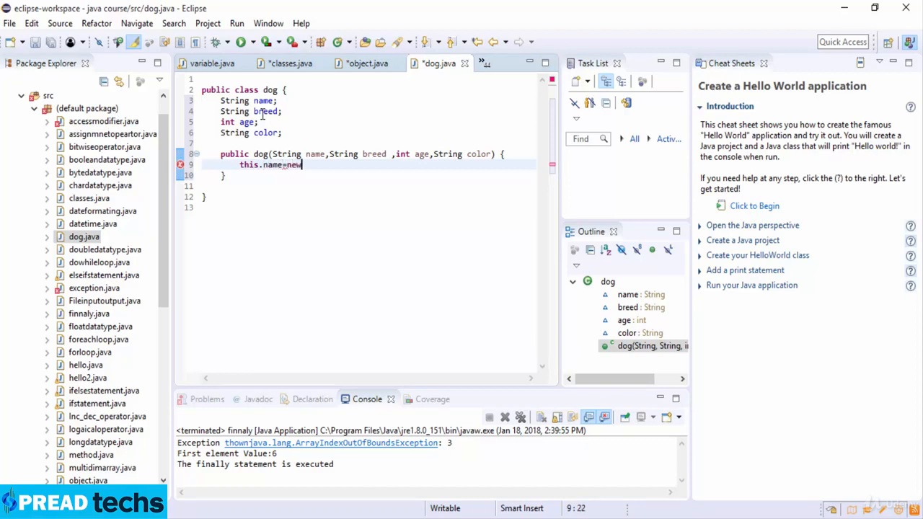
{"action": "type", "text": "name;"}
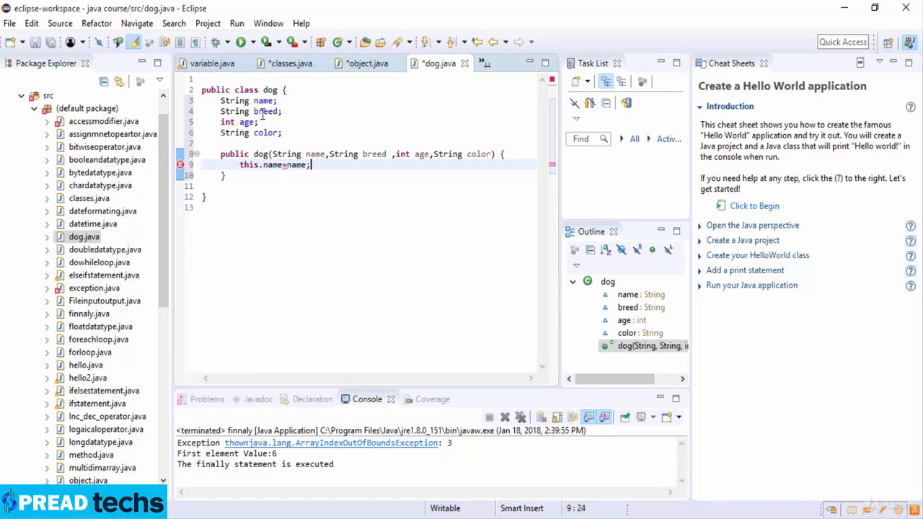
{"action": "type", "text": "this"}
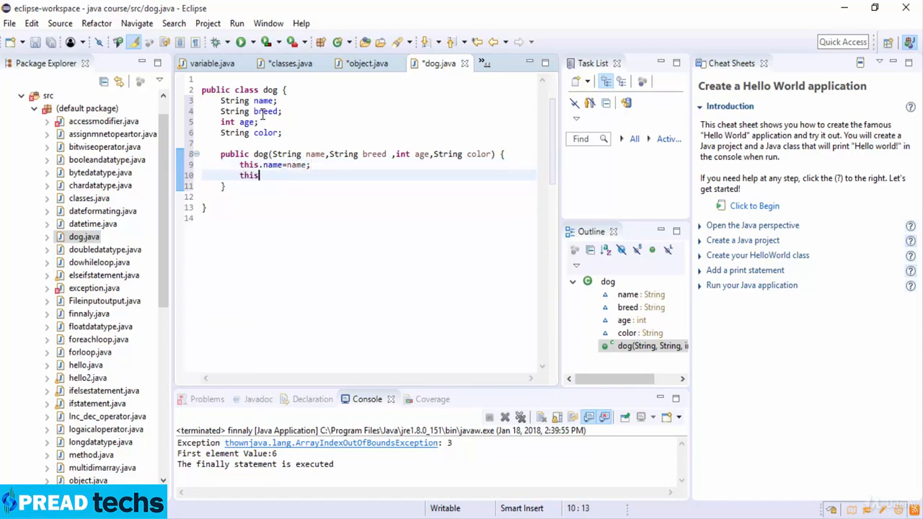
{"action": "type", "text": "breed="}
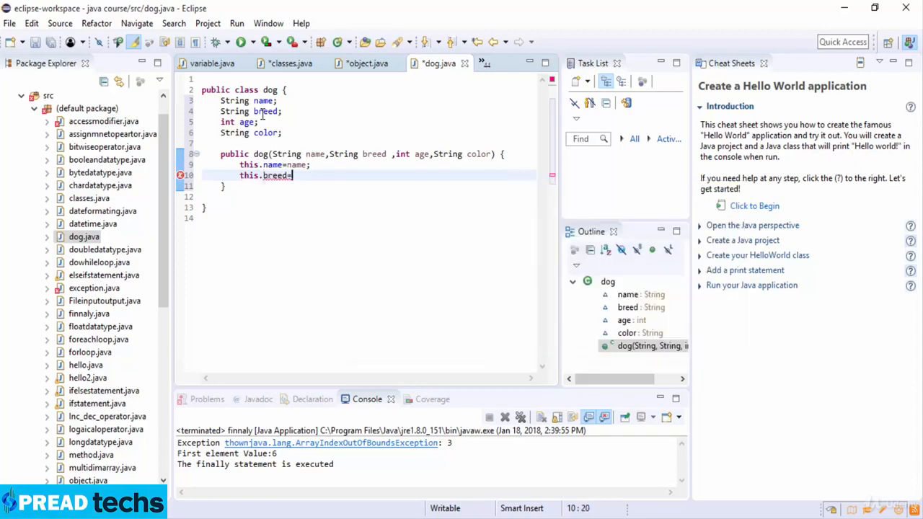
{"action": "type", "text": "breed;"}
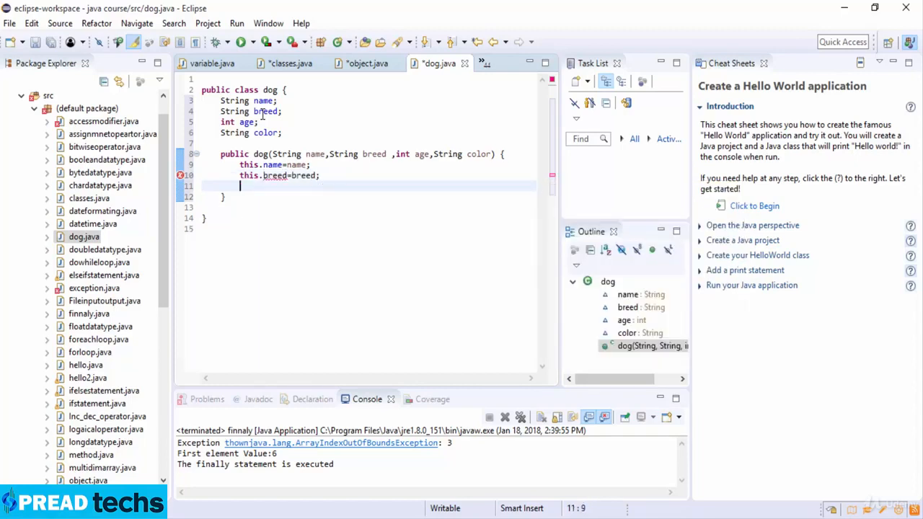
Assign this.age=age and this.color=color to complete the constructor.
{"action": "type", "text": "this."}
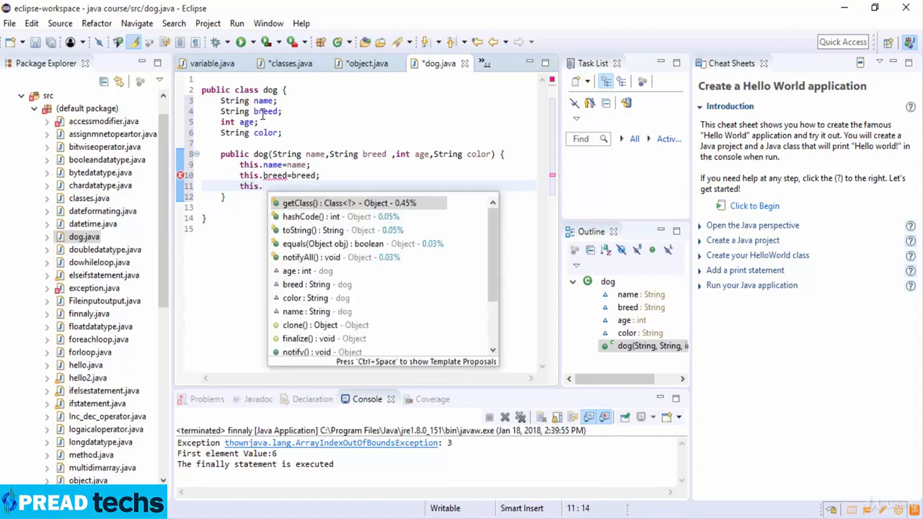
{"action": "type", "text": "age=age;"}
{"action": "type", "text": "t"}
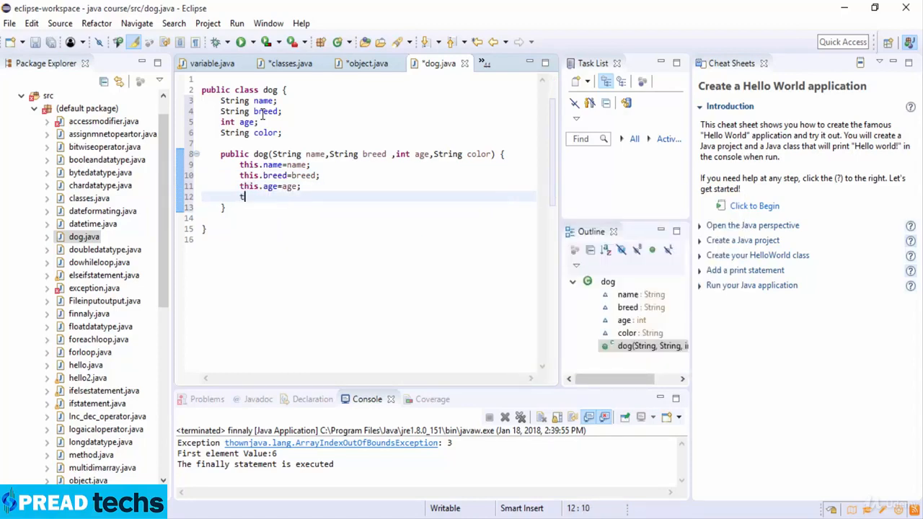
{"action": "type", "text": "his.color=color"}
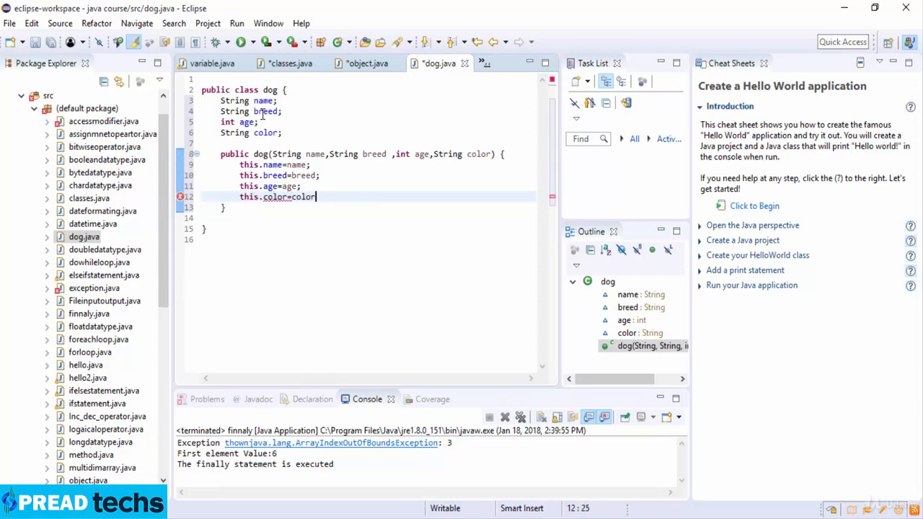
{"action": "type", "text": ";"}
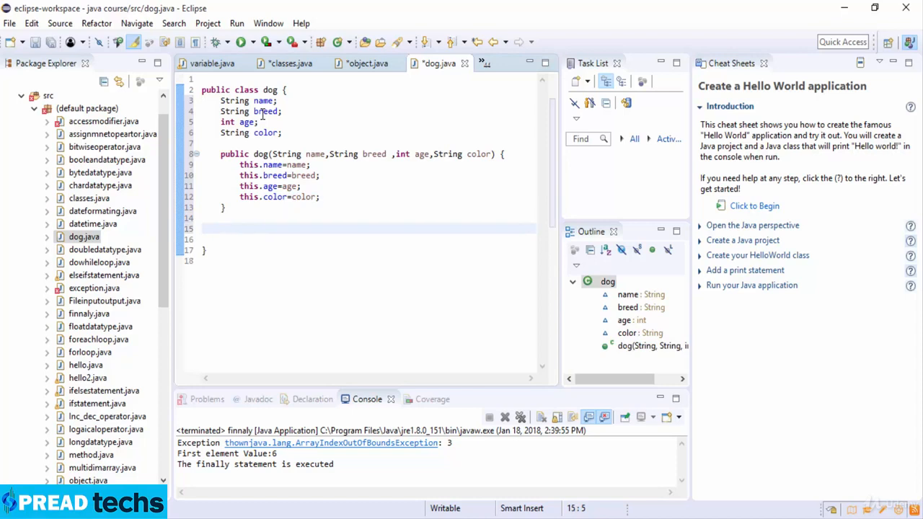
Write public String getName() { return name; } below the constructor.
{"action": "type", "text": "public"}
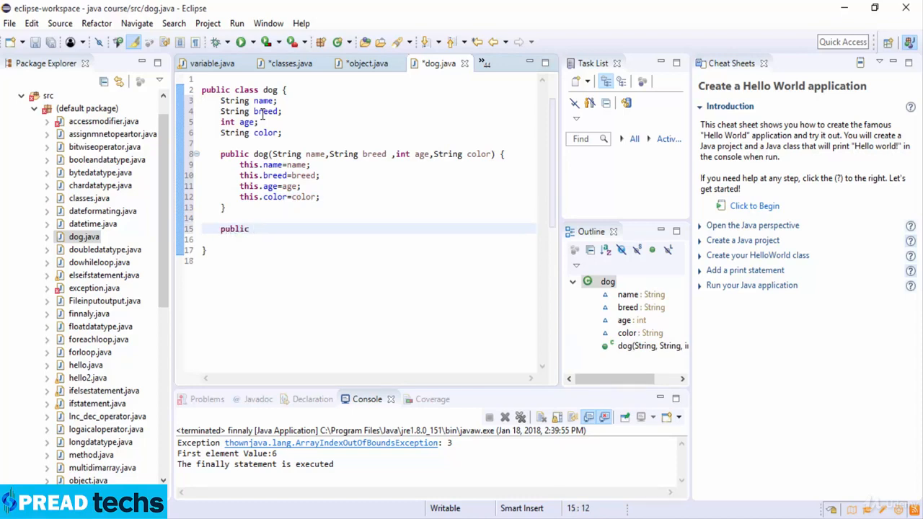
{"action": "type", "text": "String"}
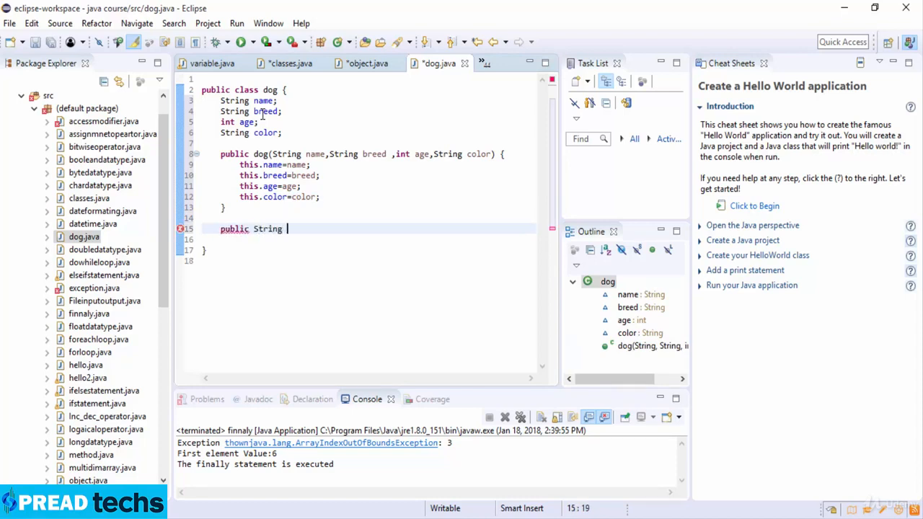
{"action": "type", "text": "get"}
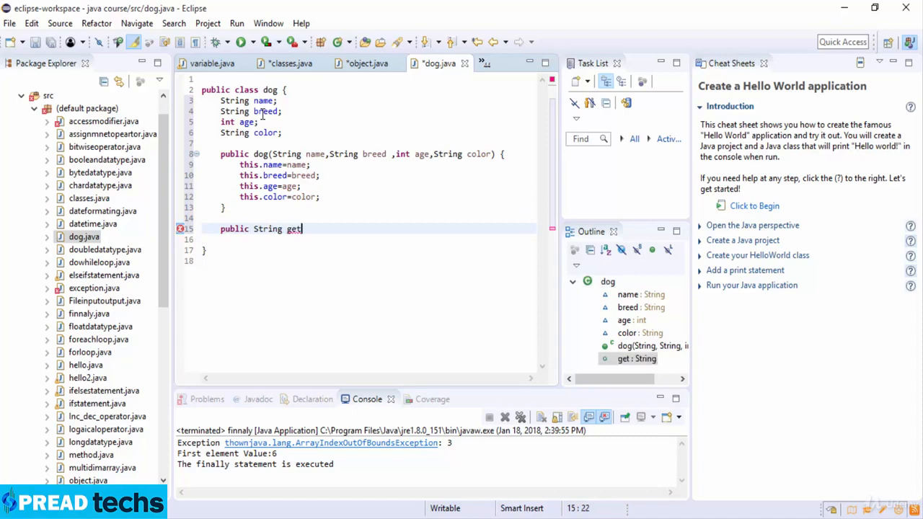
{"action": "type", "text": "na"}
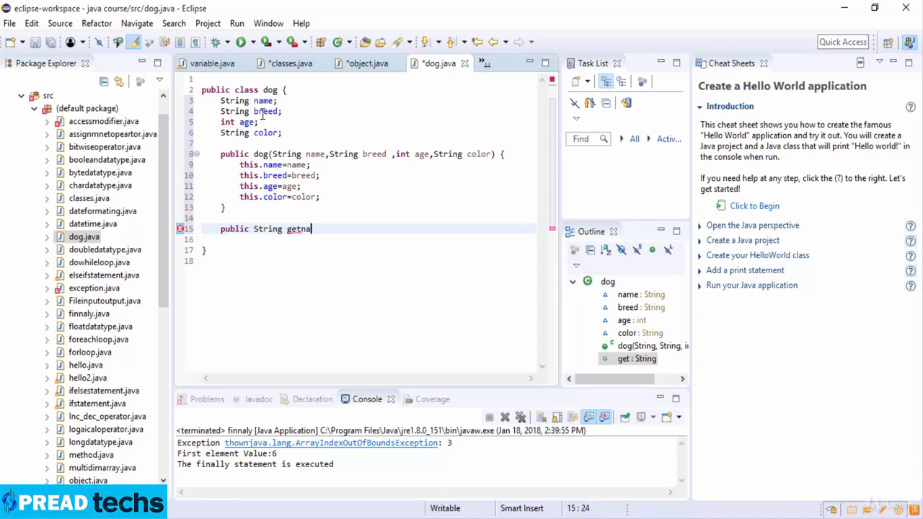
{"action": "type", "text": "me()"}
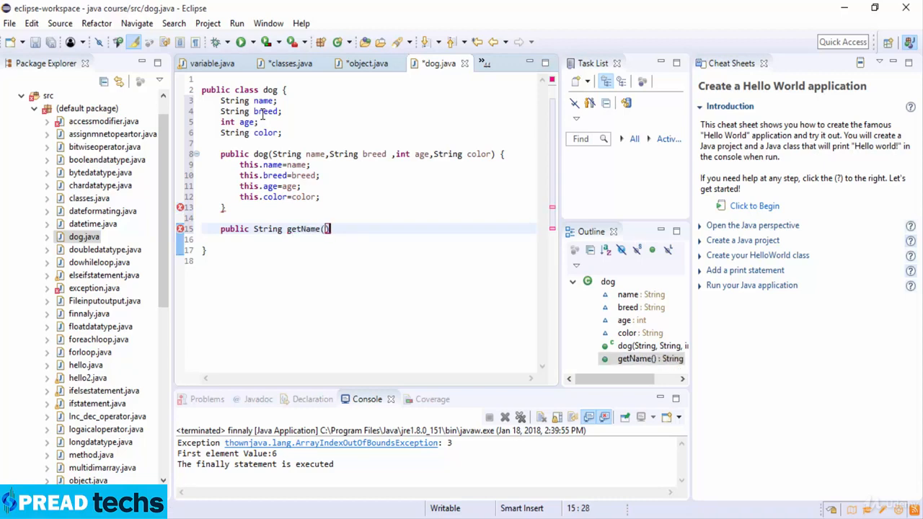
{"action": "type", "text": "{"}
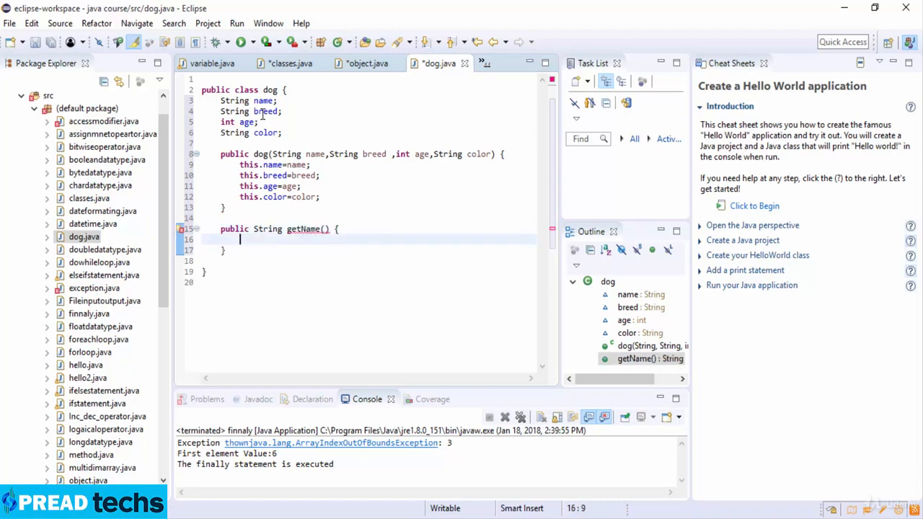
{"action": "type", "text": "return"}
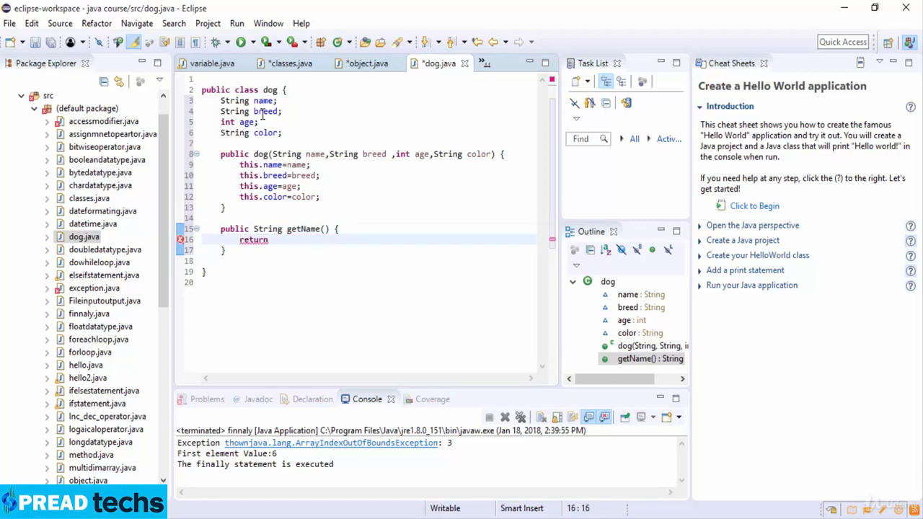
{"action": "type", "text": "name;"}
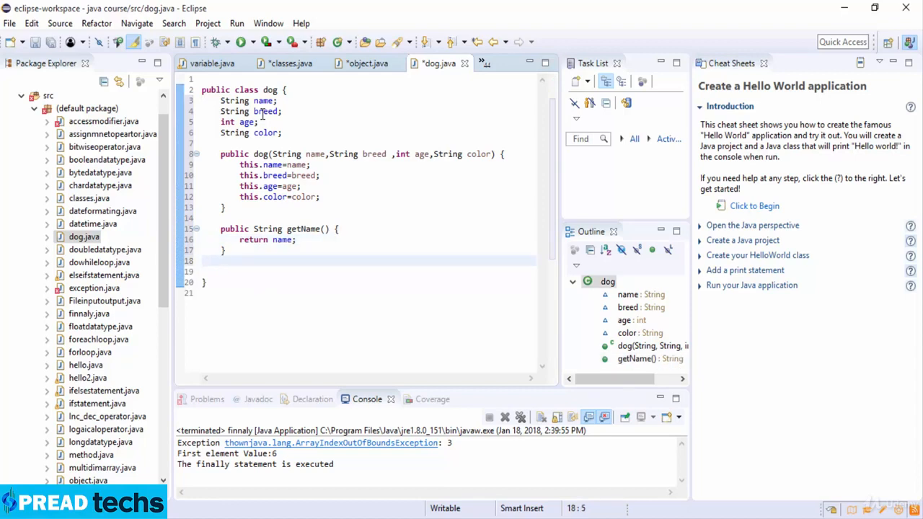
Write public String getBreed() { return breed; } below getName.
{"action": "type", "text": "public Stri"}
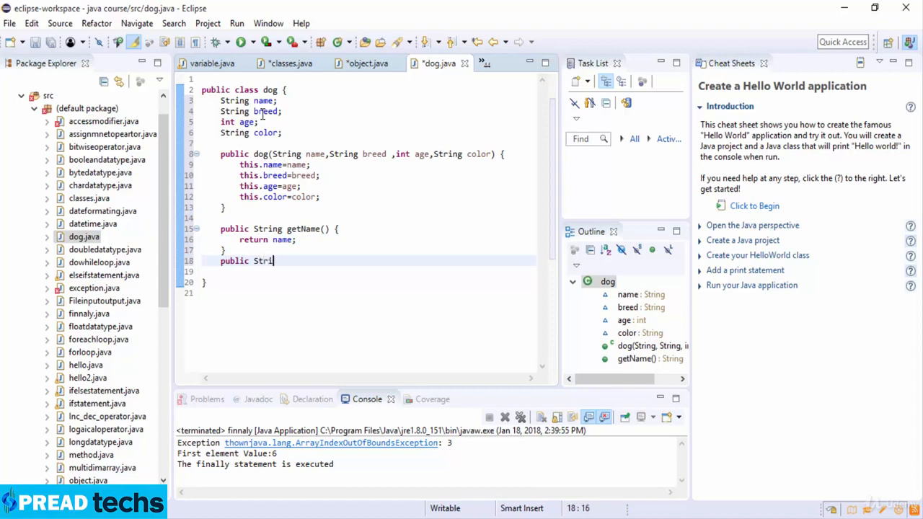
{"action": "type", "text": "ng ge"}
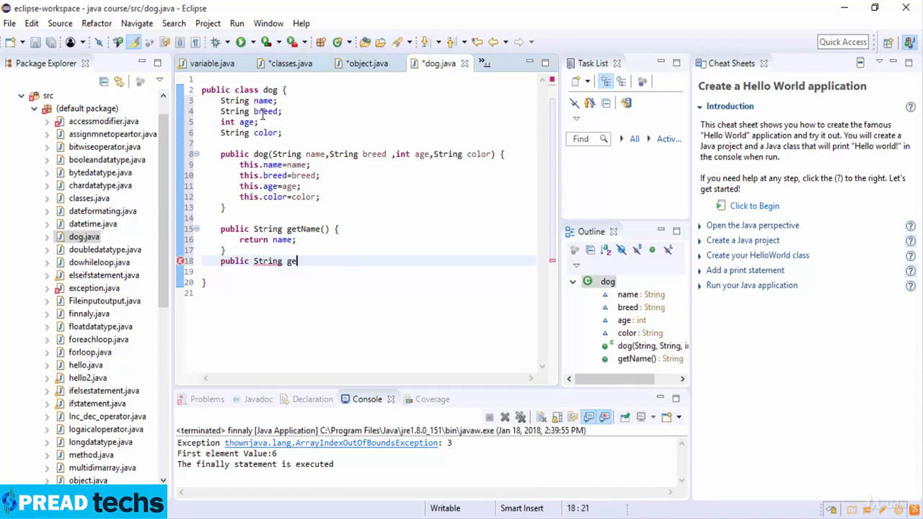
{"action": "type", "text": "tBreeed"}
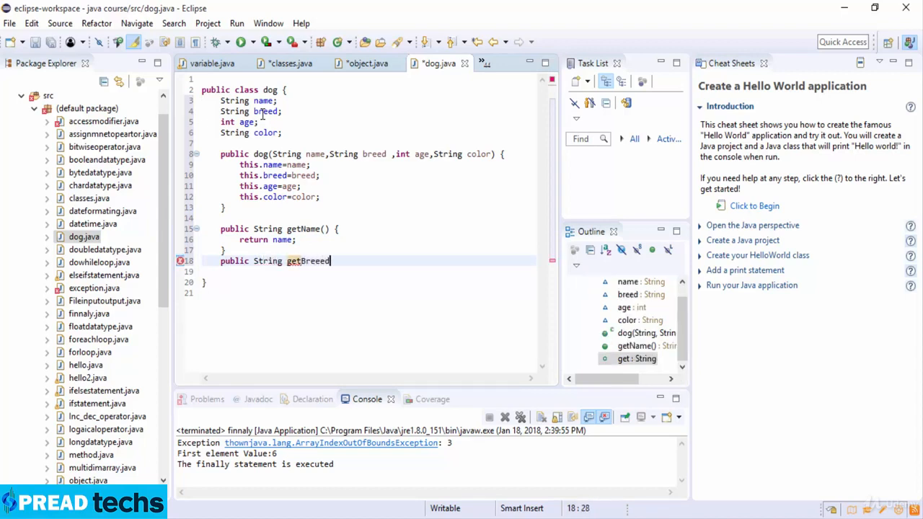
{"action": "type", "text": "() {"}
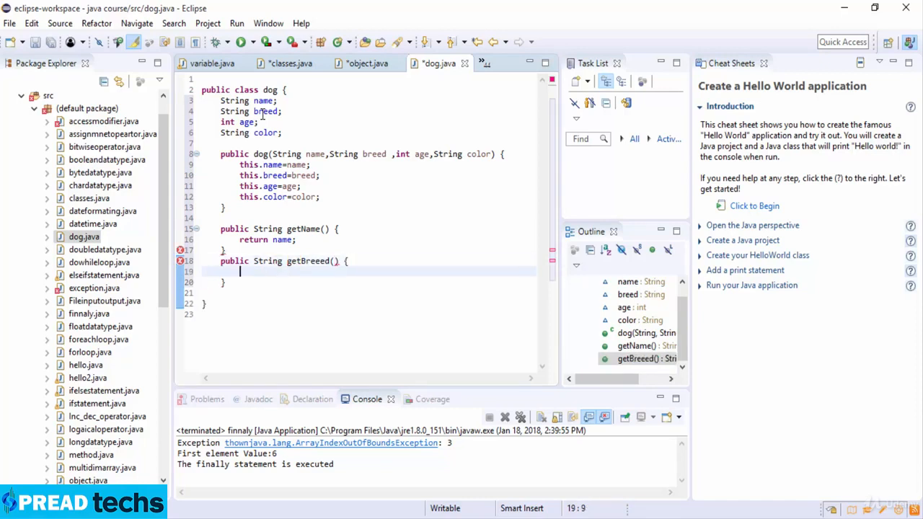
{"action": "type", "text": "r"}
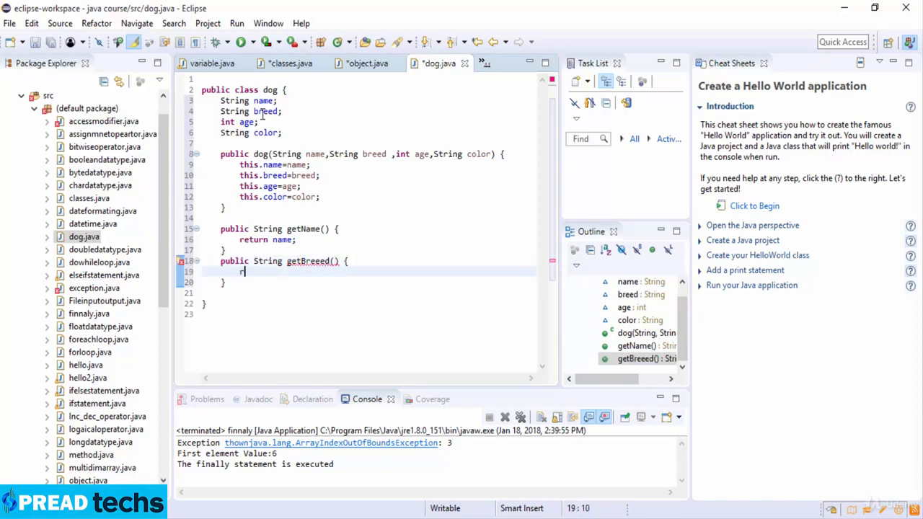
{"action": "type", "text": "return"}
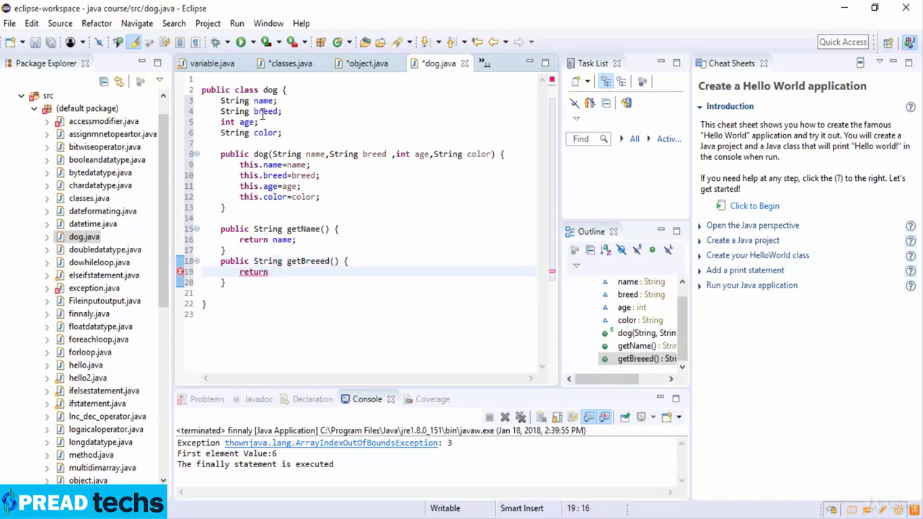
{"action": "type", "text": "breed;"}
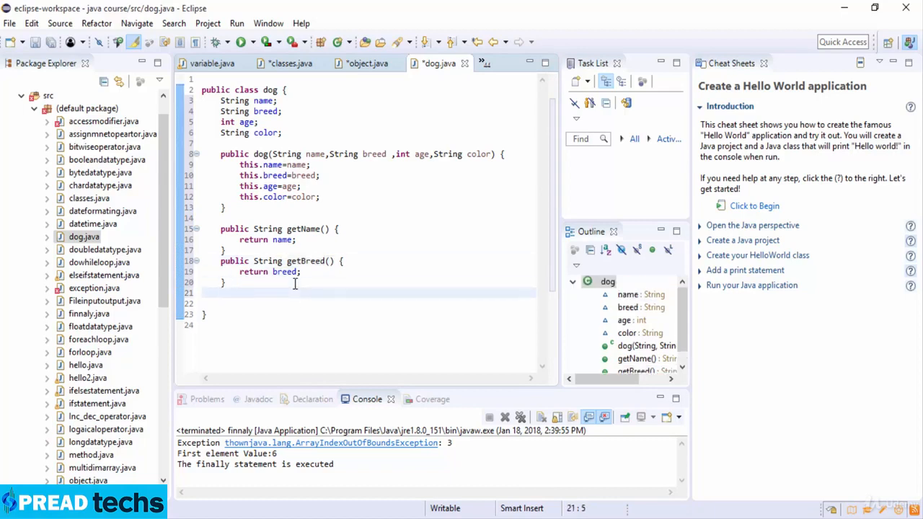
Write public String getAge() { return age; } below getBreed, fixing the typo in public.
{"action": "type", "text": "pucli"}
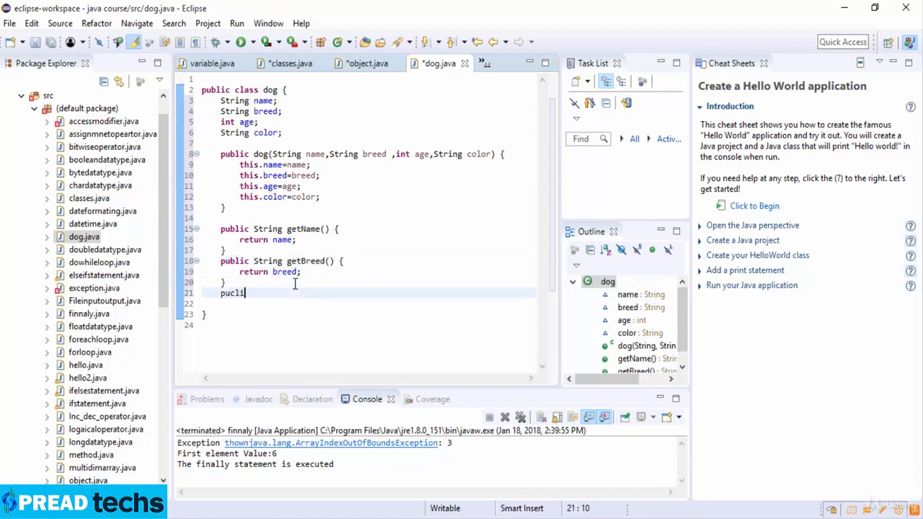
{"action": "key", "text": "BackSpace"}
{"action": "type", "text": "blic String get"}
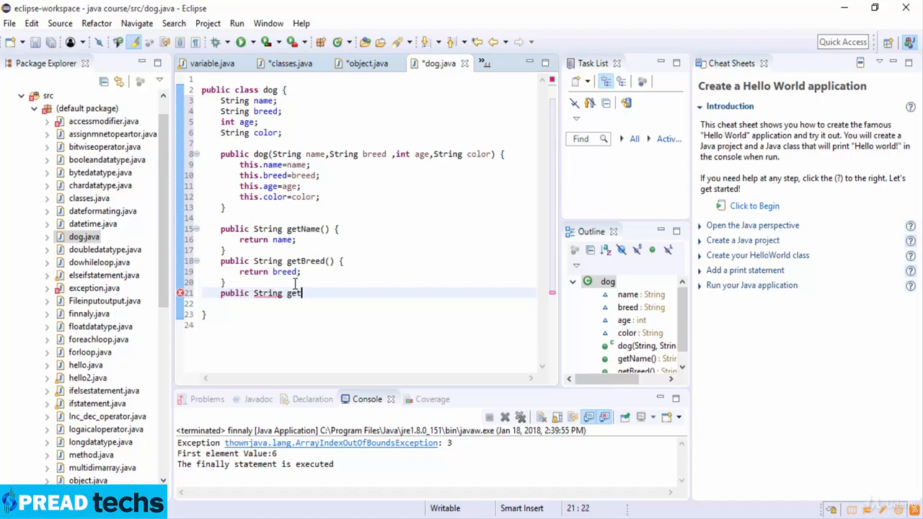
{"action": "type", "text": "Age() {"}
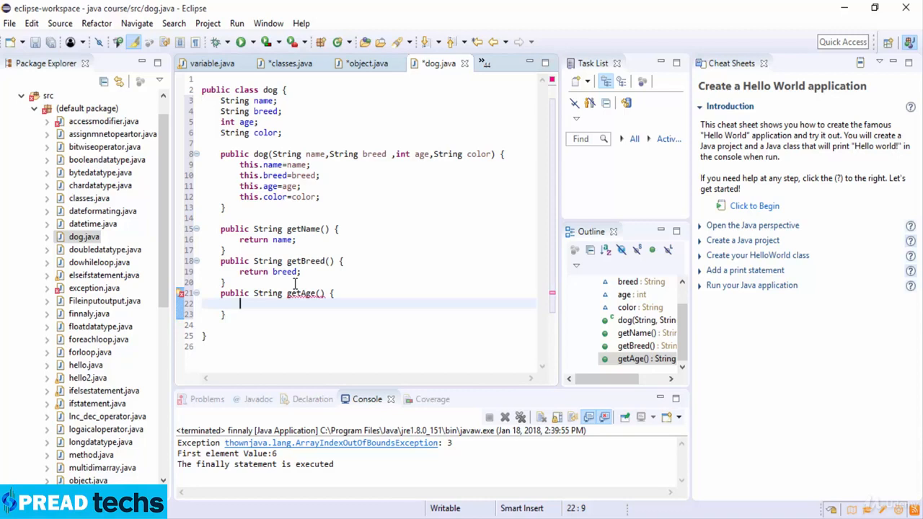
{"action": "type", "text": "return"}
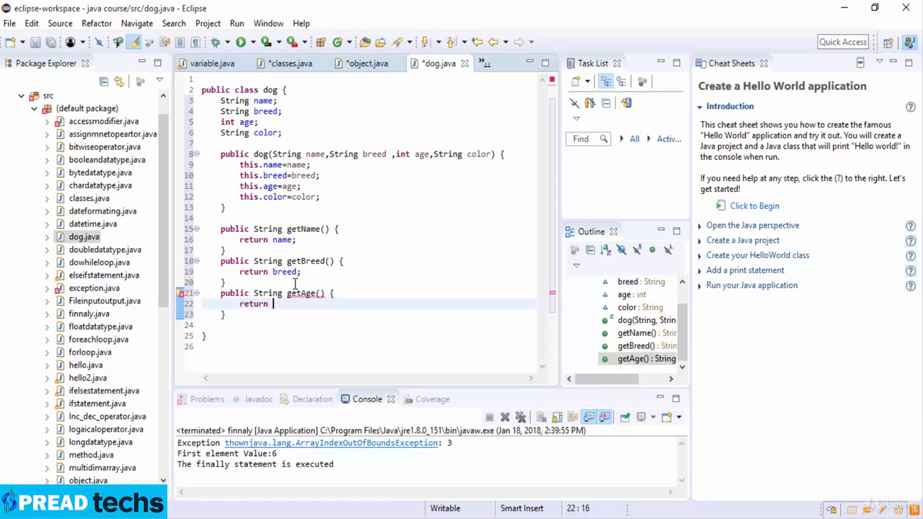
Finish getAge returning age as int and write the public String getcolor() signature.
{"action": "type", "text": "age;"}
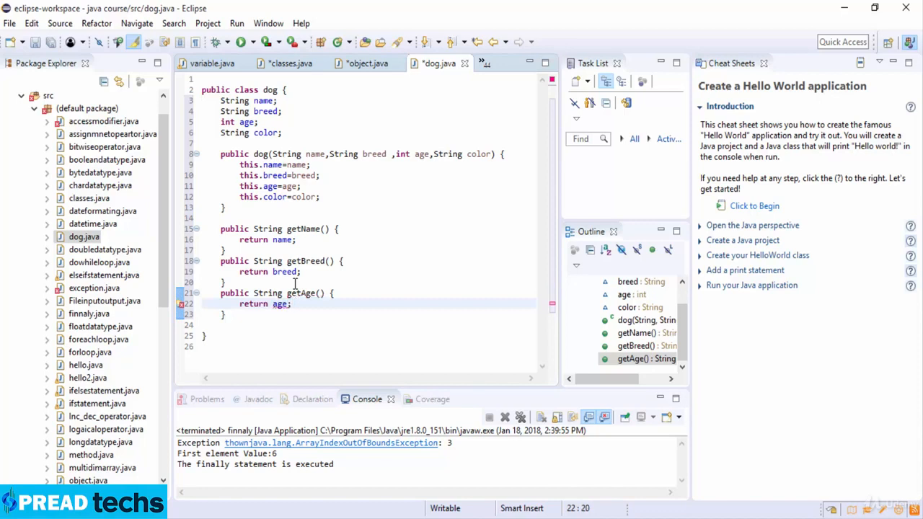
{"action": "type", "text": "puub"}
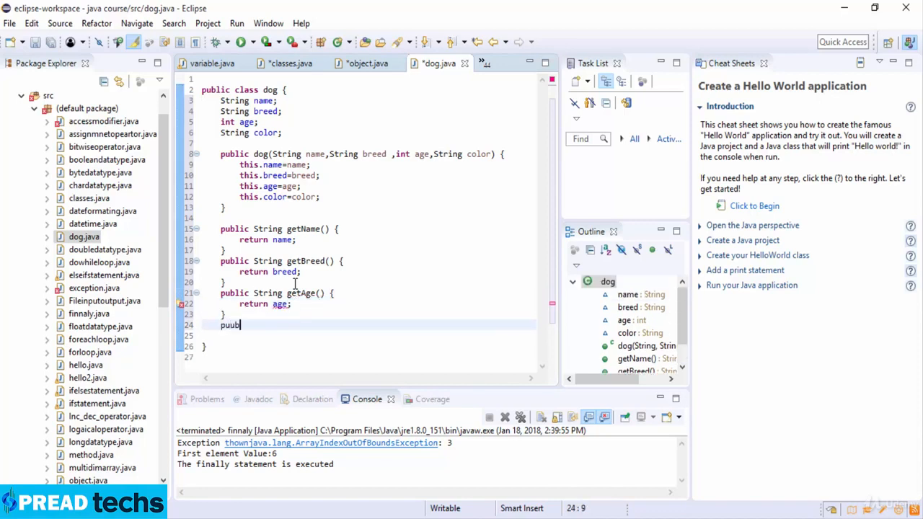
{"action": "key", "text": "BackSpace"}
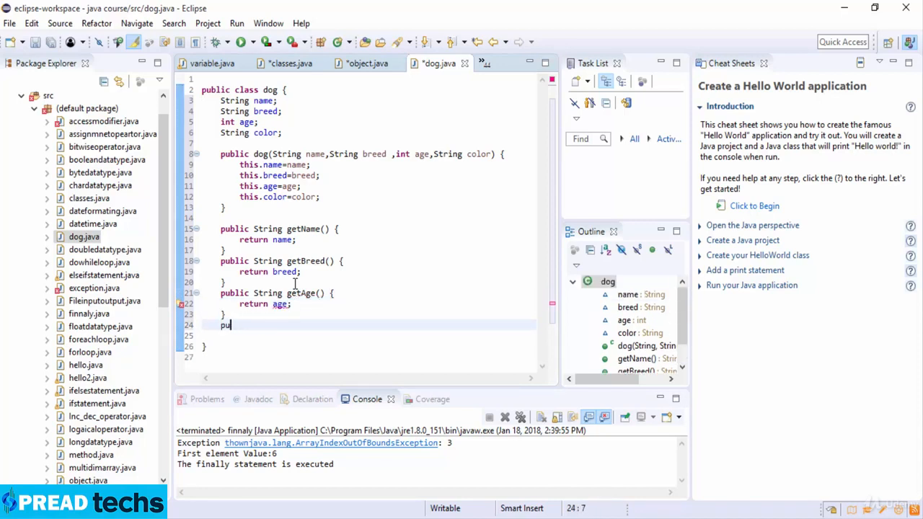
{"action": "type", "text": "blic"}
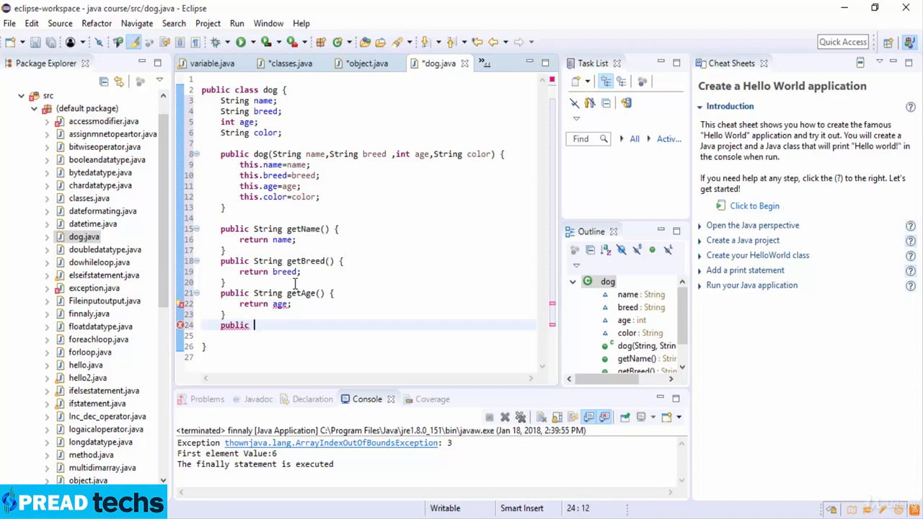
{"action": "type", "text": "String"}
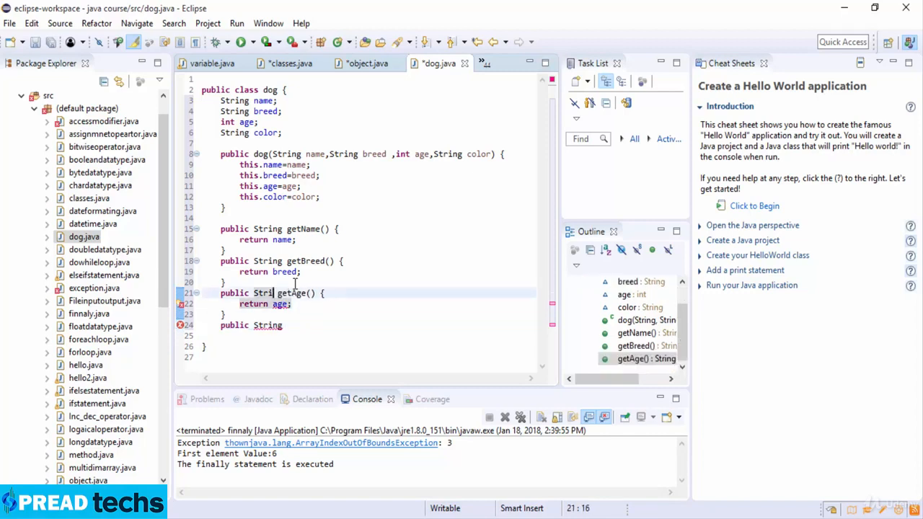
{"action": "type", "text": "int"}
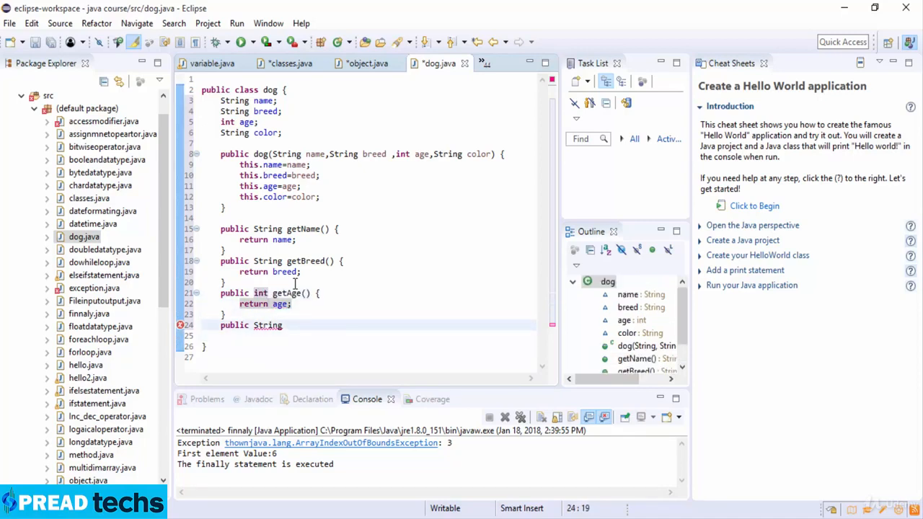
{"action": "type", "text": "color"}
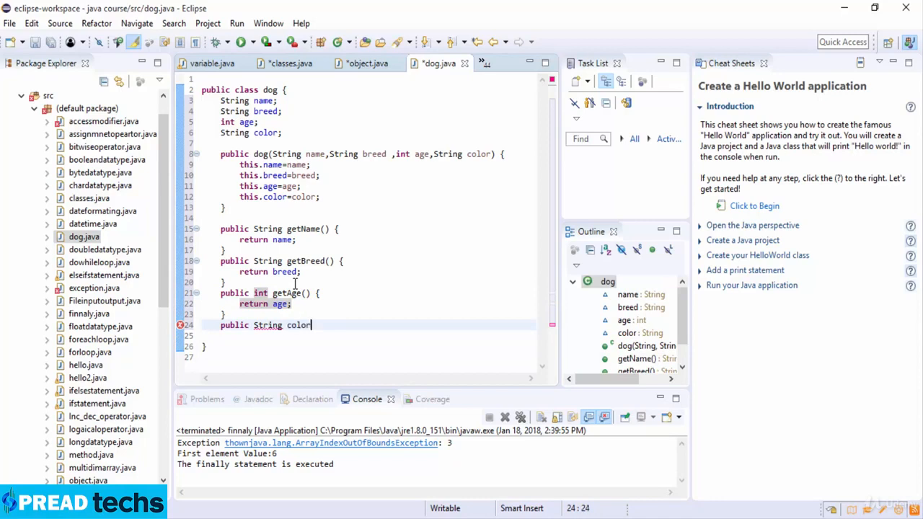
{"action": "type", "text": ";"}
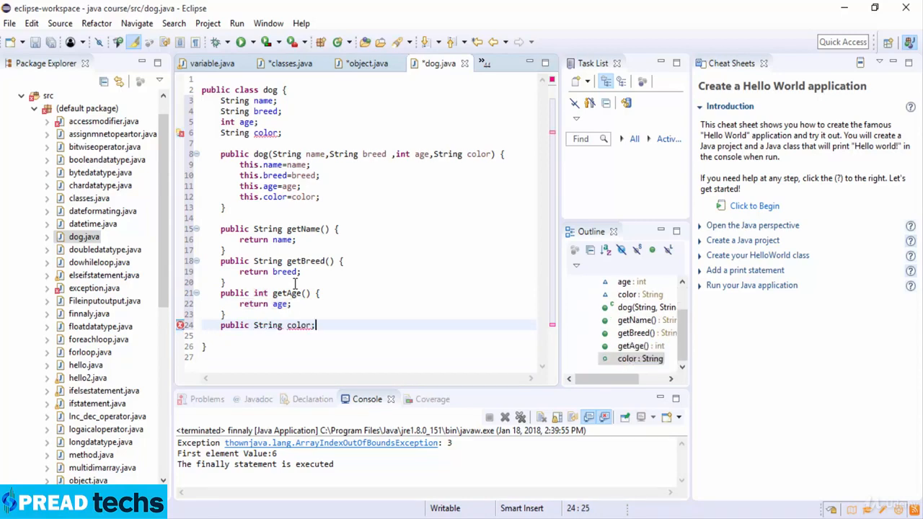
{"action": "type", "text": "{"}
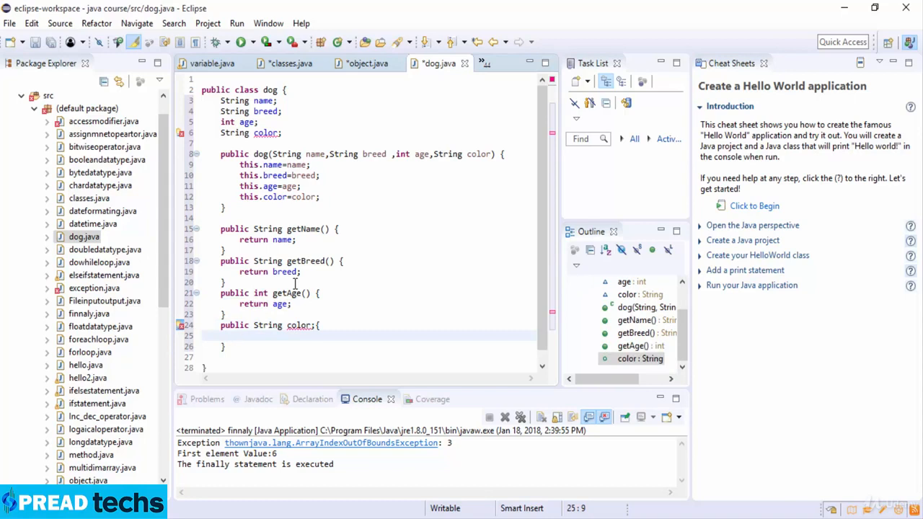
Give getcolor the body return color; and begin the next public method line.
{"action": "type", "text": "reit=="}
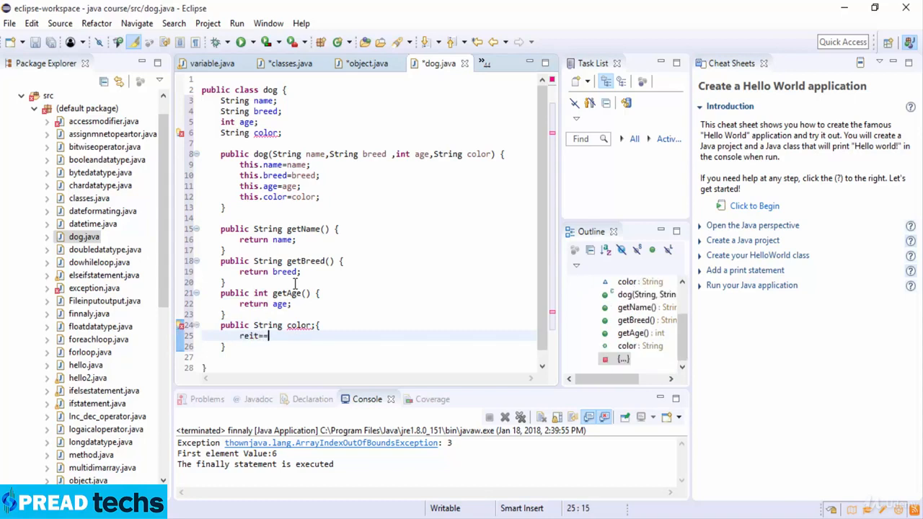
{"action": "type", "text": "return"}
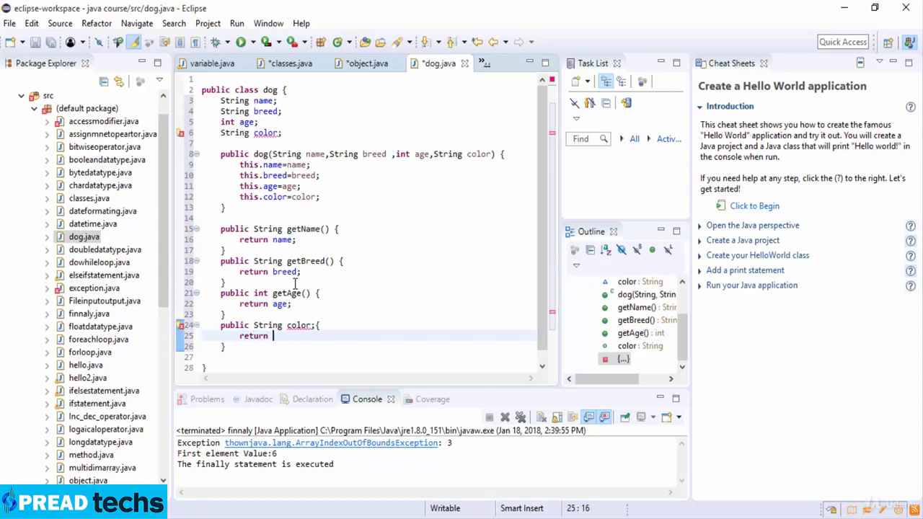
{"action": "type", "text": "color"}
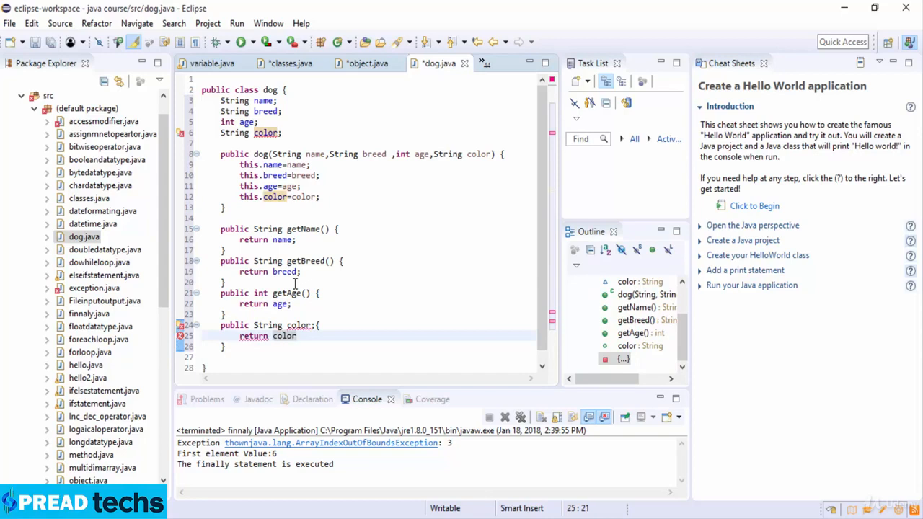
{"action": "type", "text": ";"}
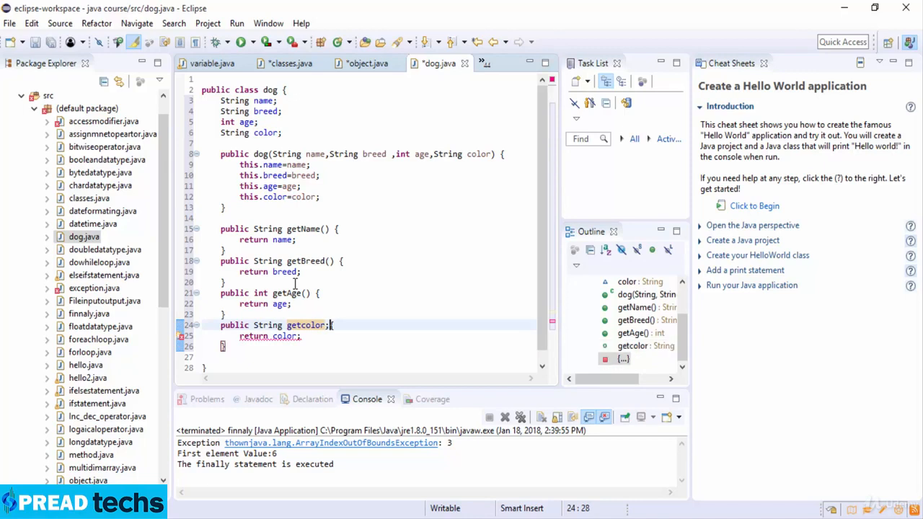
{"action": "type", "text": "(){"}
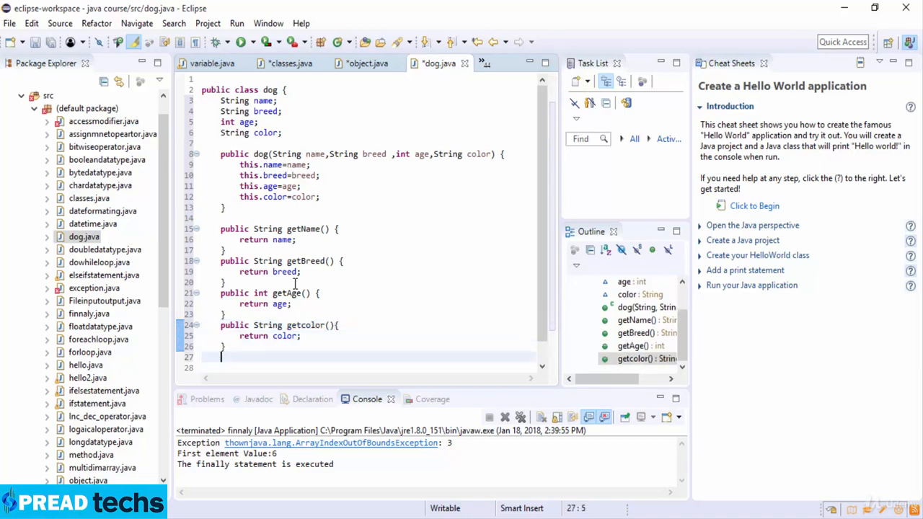
{"action": "type", "text": "public"}
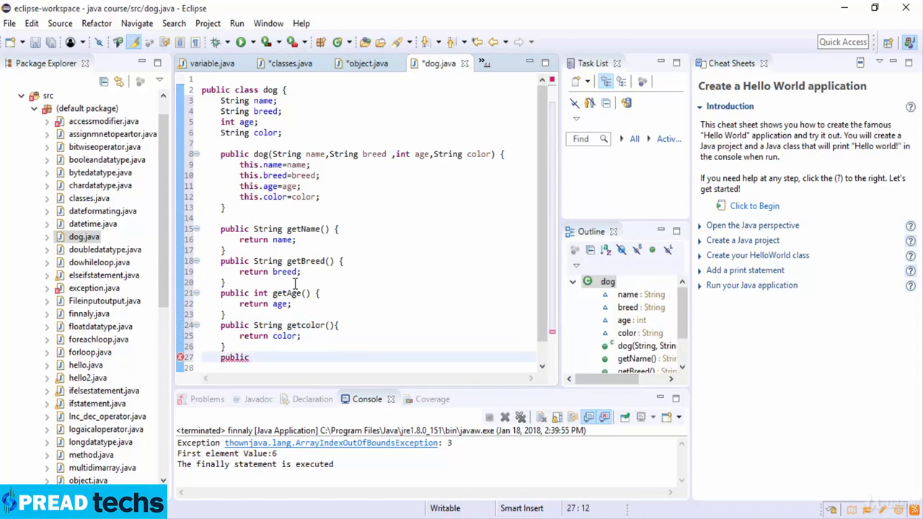
Write public String toString() returning "Hi my name is "+this.getName().
{"action": "type", "text": "String"}
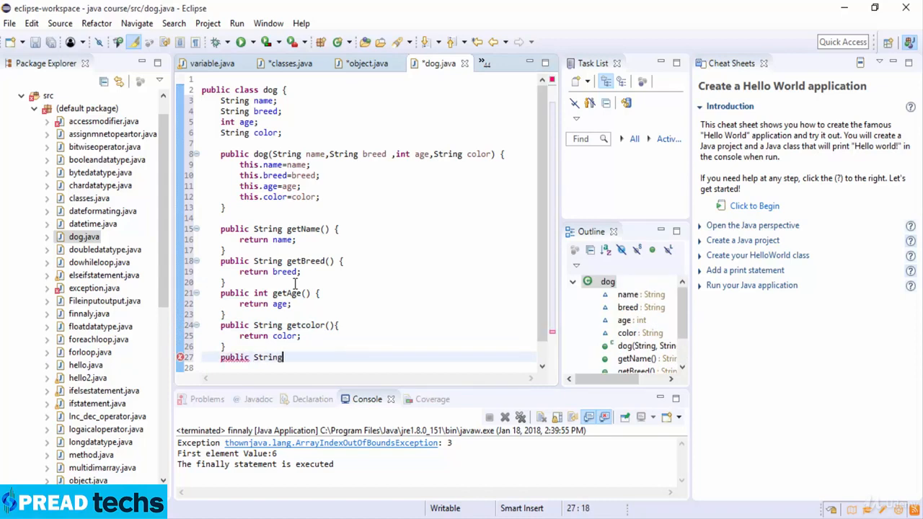
{"action": "type", "text": "to"}
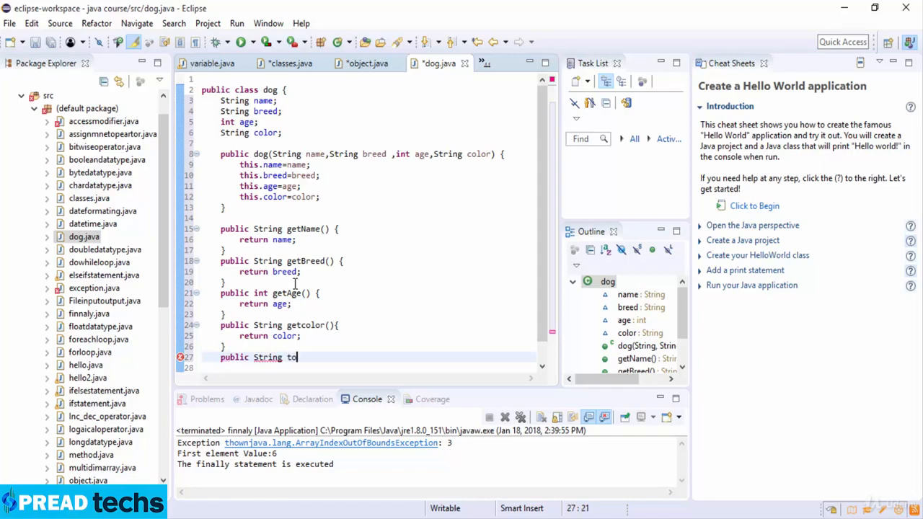
{"action": "type", "text": "String("}
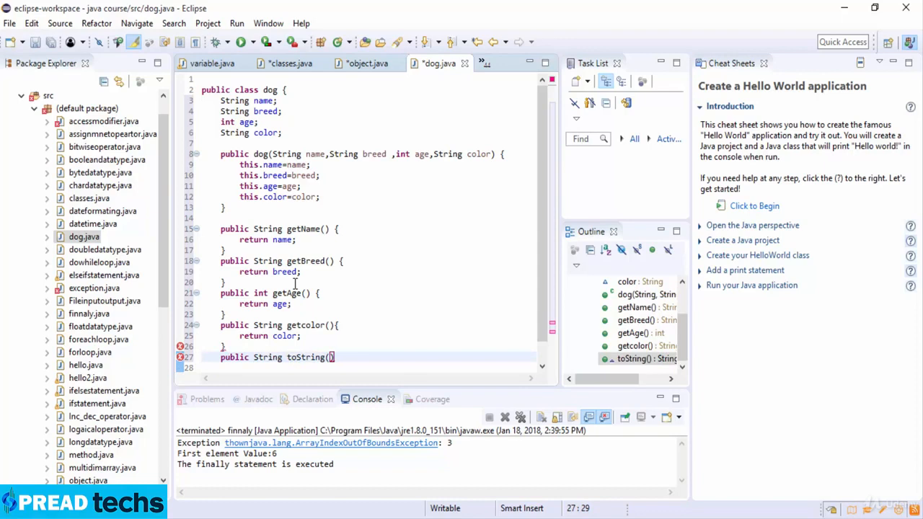
{"action": "type", "text": "{"}
{"action": "type", "text": "return"}
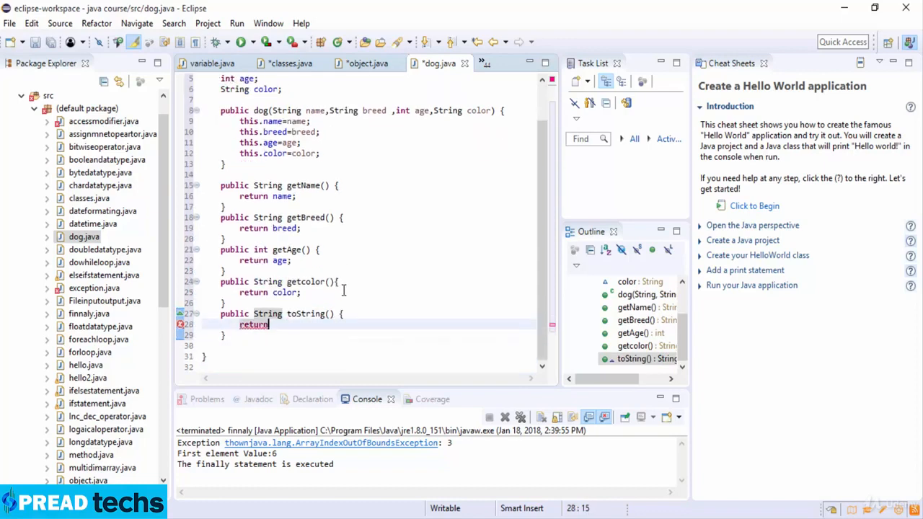
{"action": "type", "text": "("}
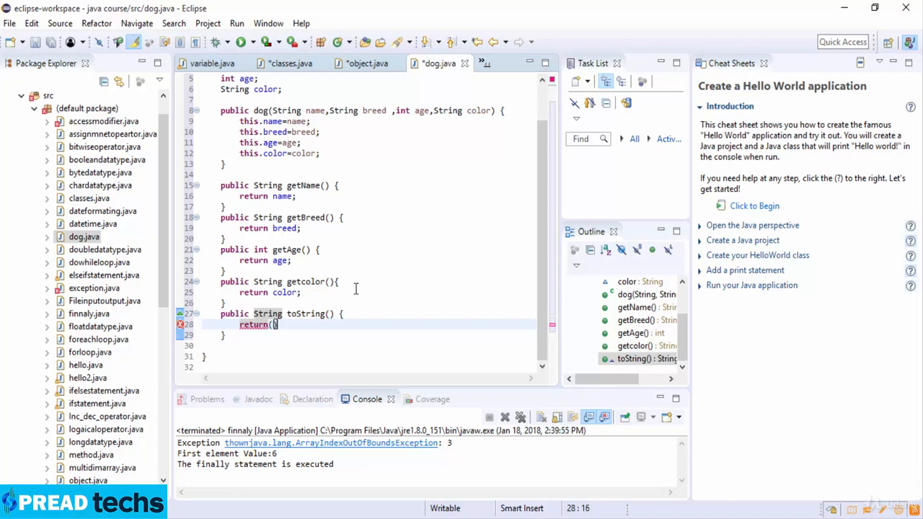
{"action": "type", "text": "\"Hi \""}
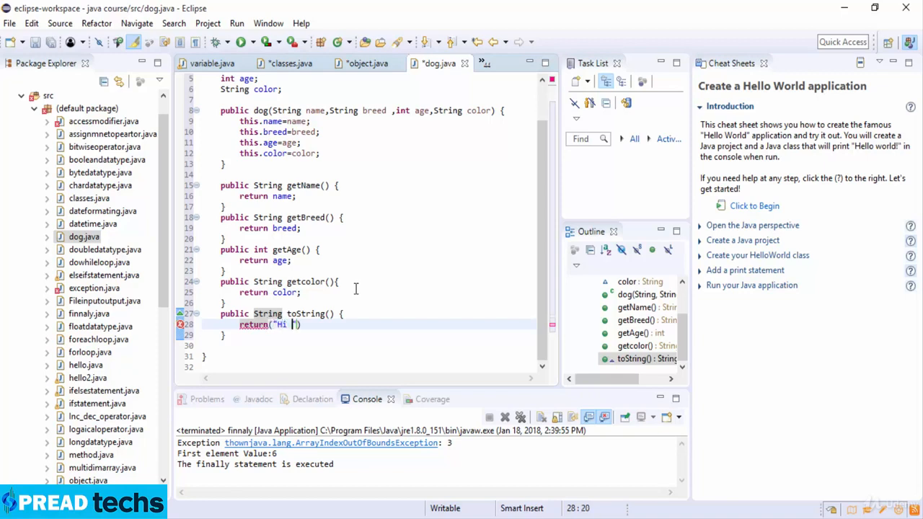
{"action": "type", "text": "my name is"}
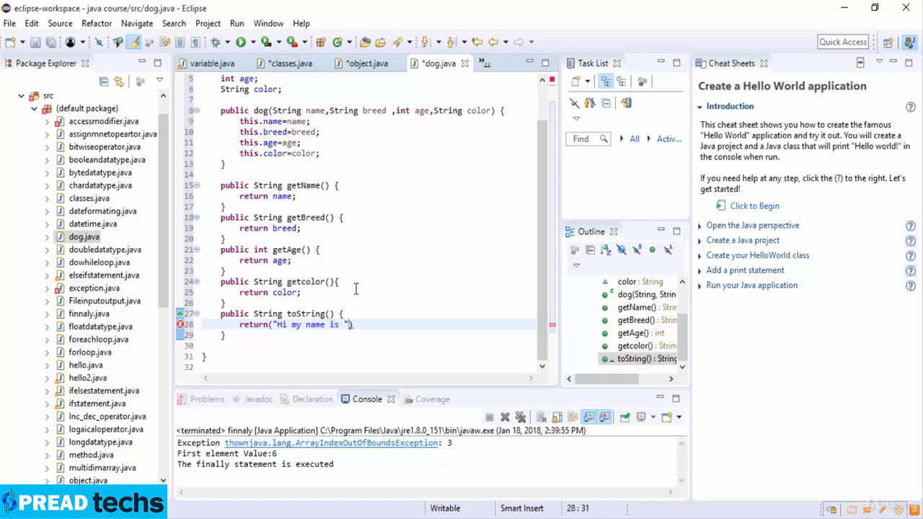
{"action": "type", "text": "+"}
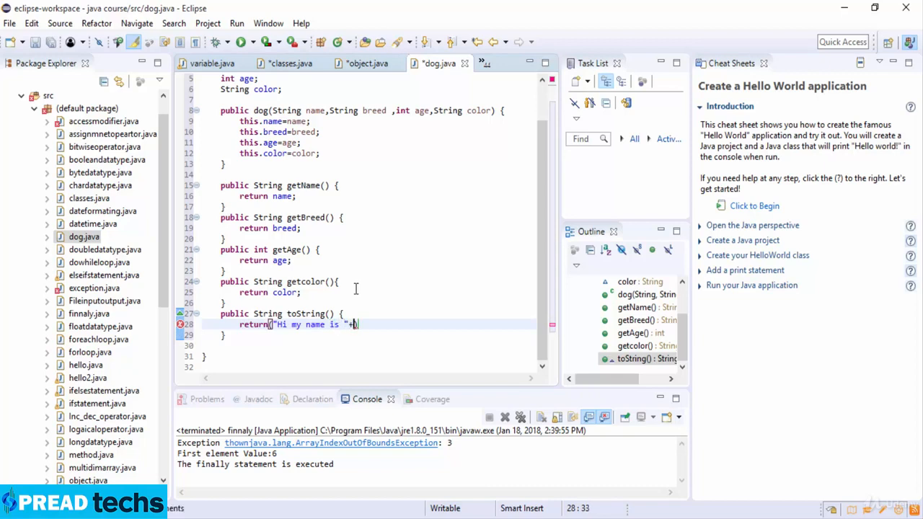
{"action": "type", "text": "t"}
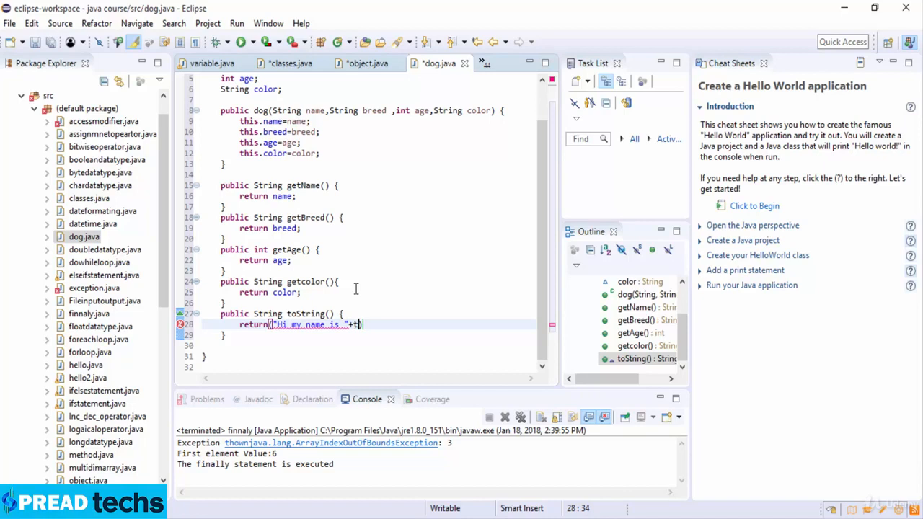
{"action": "type", "text": "his.getName("}
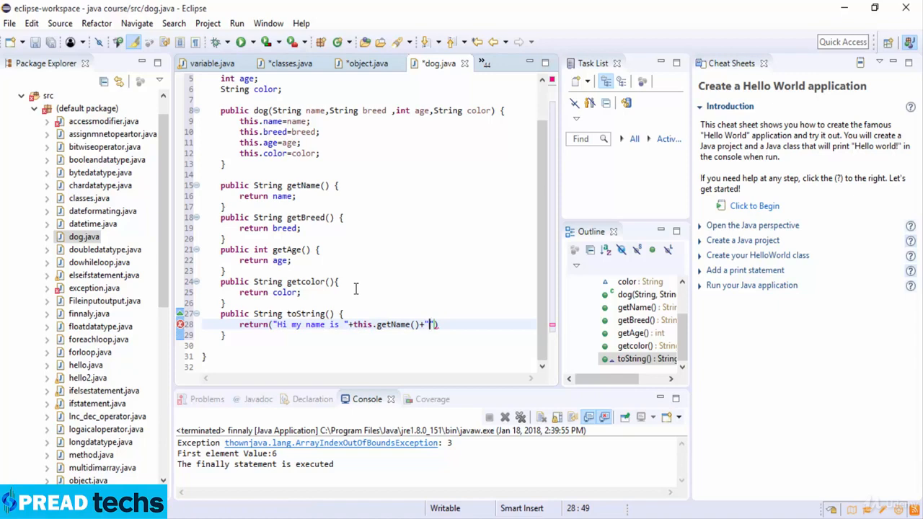
Extend the toString string with "\n My Breed, age and Color are"+this.getBreed()+","+this.getAge().
{"action": "type", "text": "\\n"}
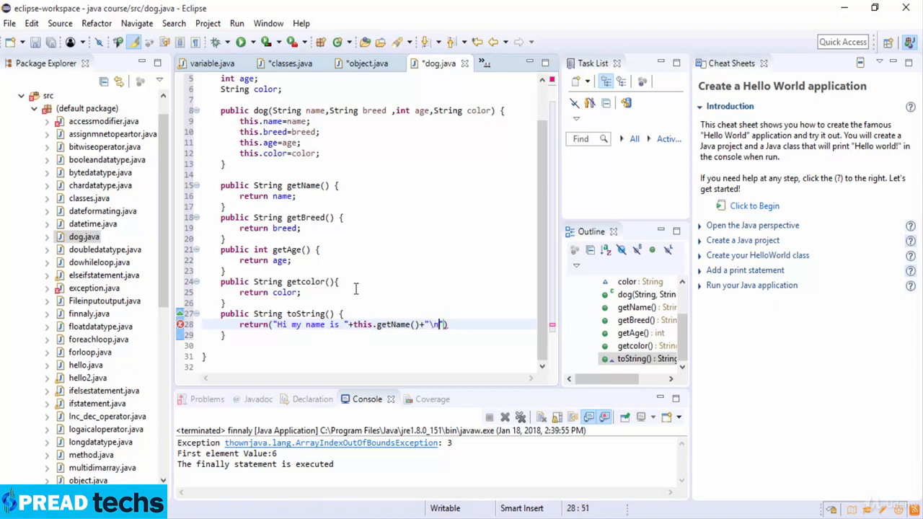
{"action": "type", "text": "My"}
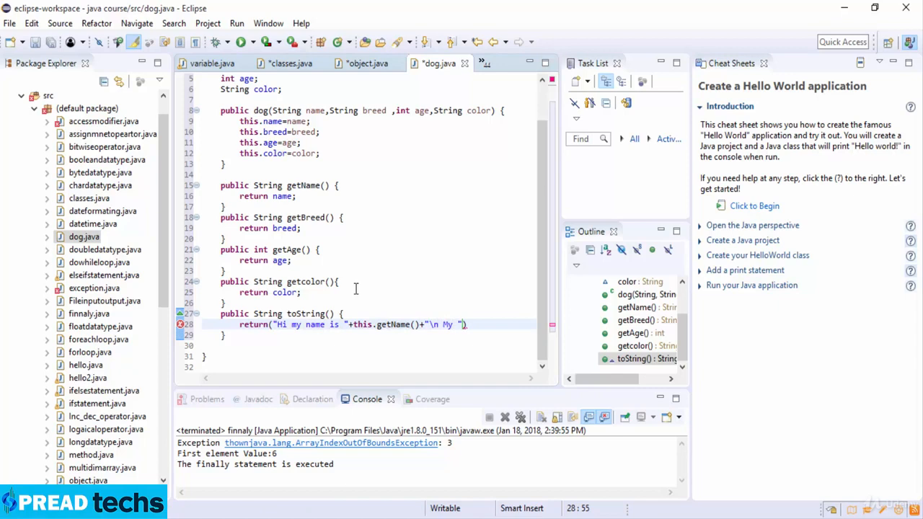
{"action": "type", "text": "Breed"}
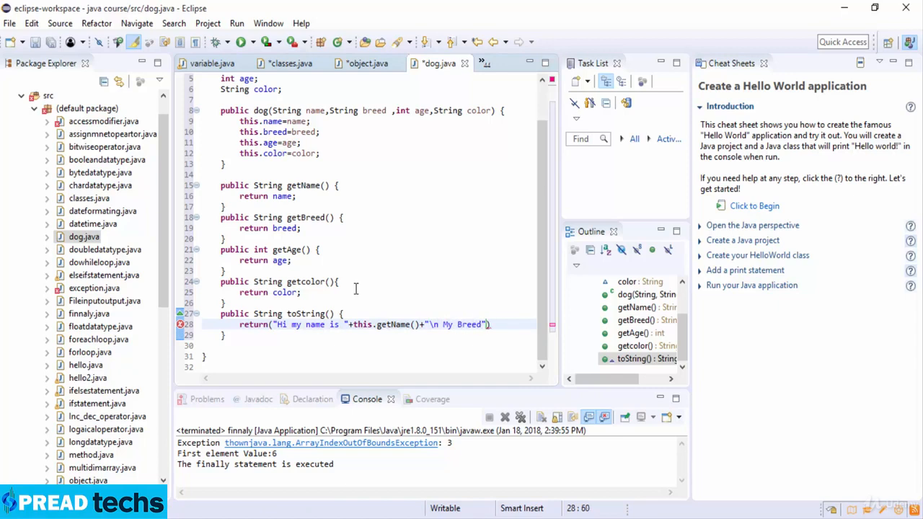
{"action": "type", "text": ", age"}
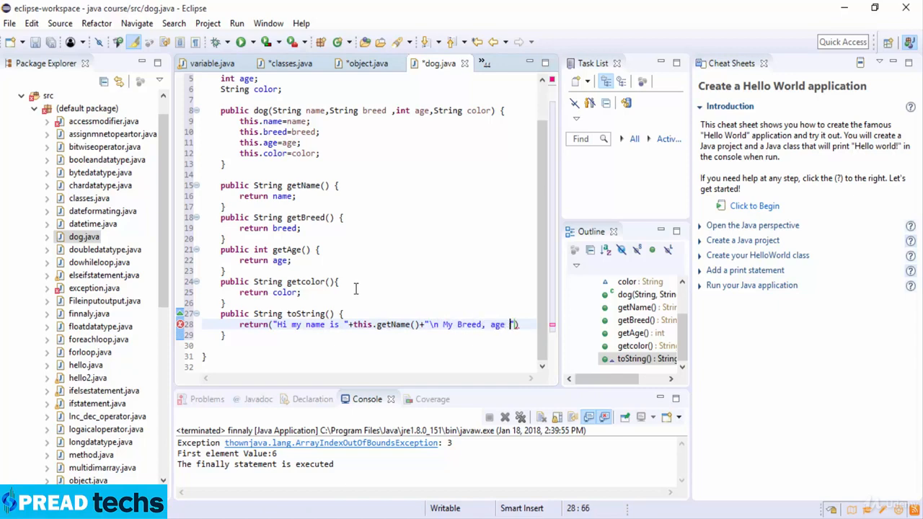
{"action": "type", "text": "and Color are\"+"}
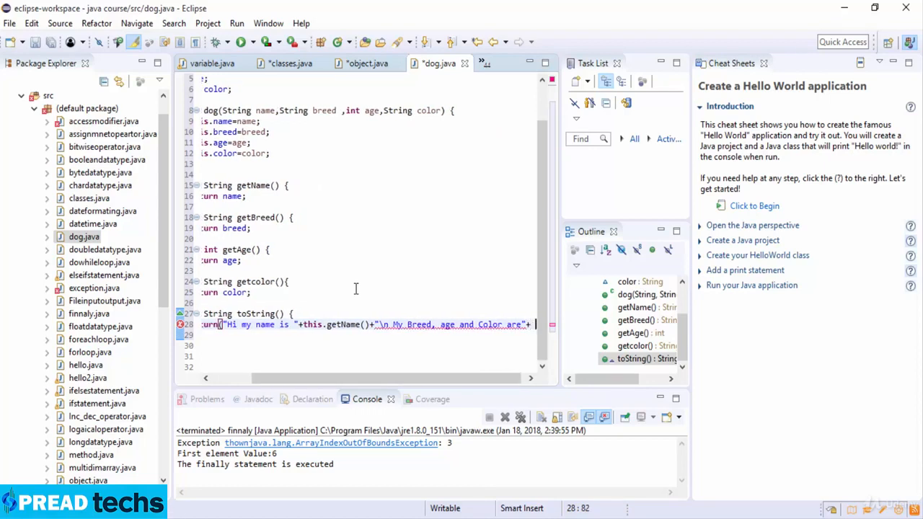
{"action": "type", "text": "this.getbreed()+\","}
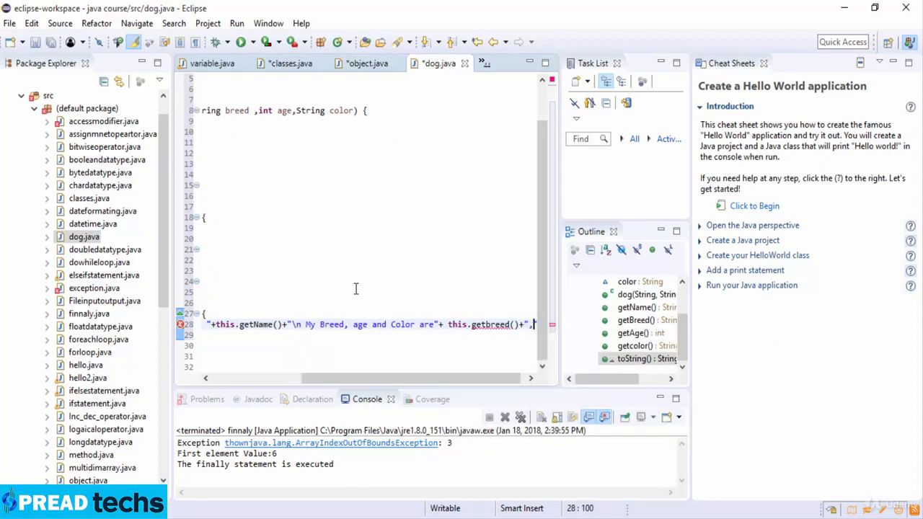
{"action": "type", "text": "\""}
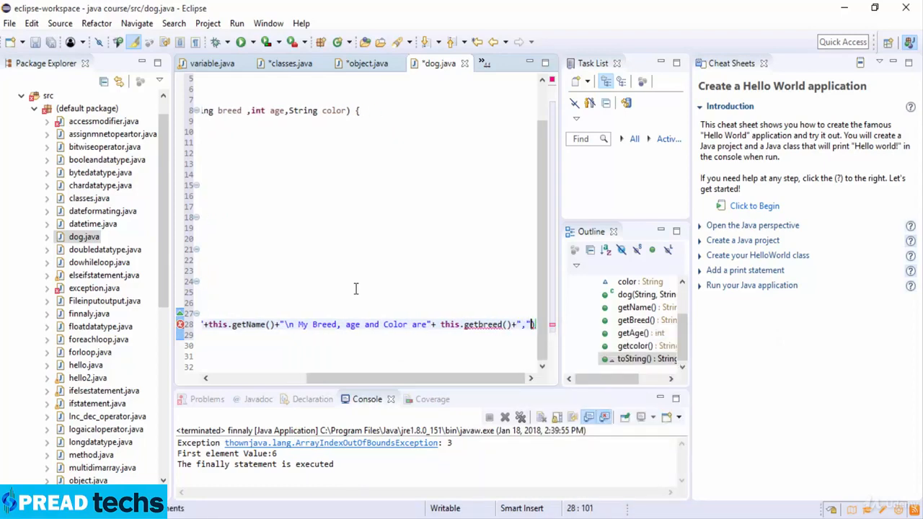
{"action": "type", "text": "+this"}
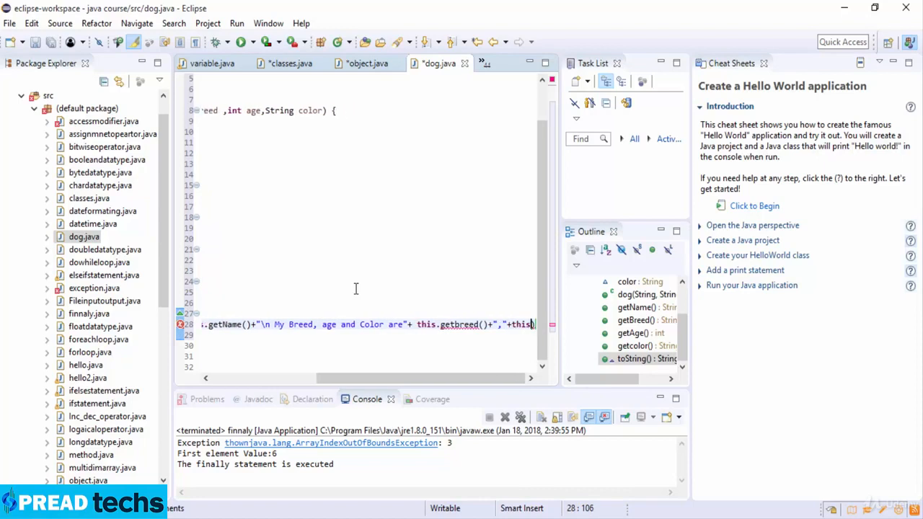
{"action": "type", "text": "getAge()+"}
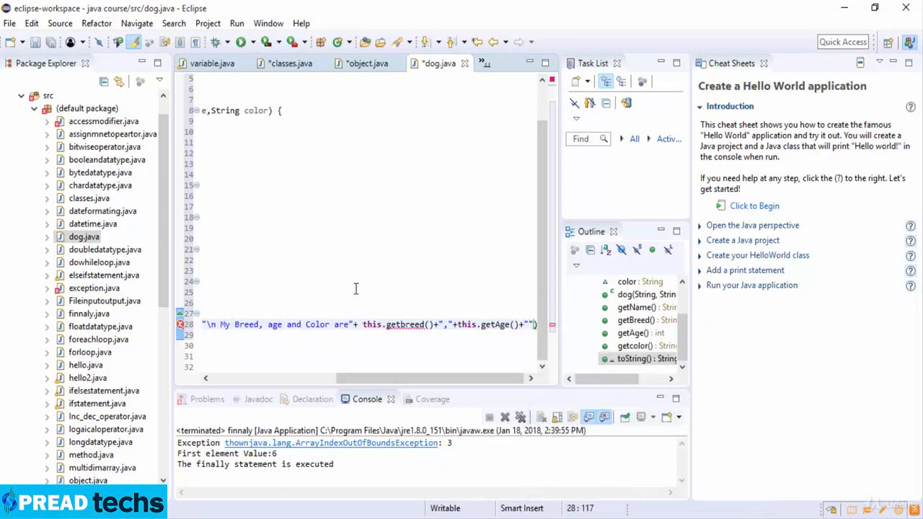
{"action": "type", "text": "\"+"}
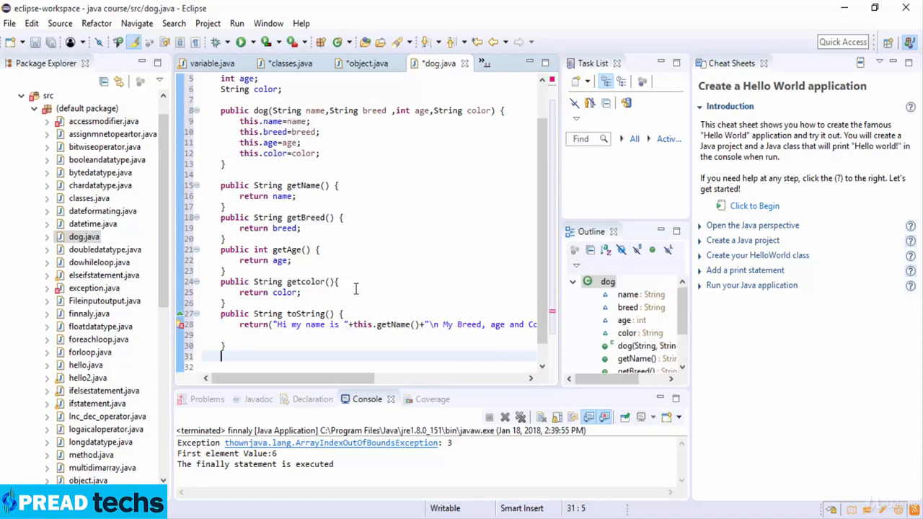
Write the public static void main(String[] args) { signature below toString.
{"action": "type", "text": "public static void"}
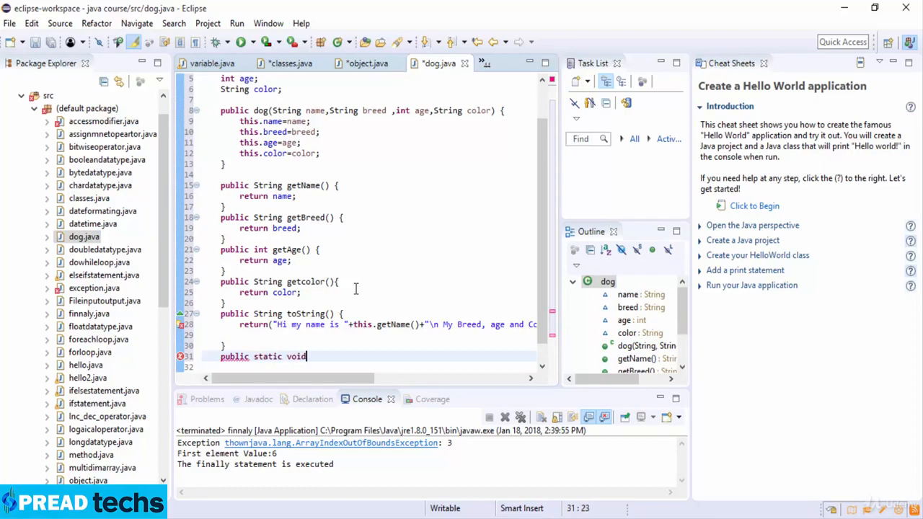
{"action": "type", "text": "main"}
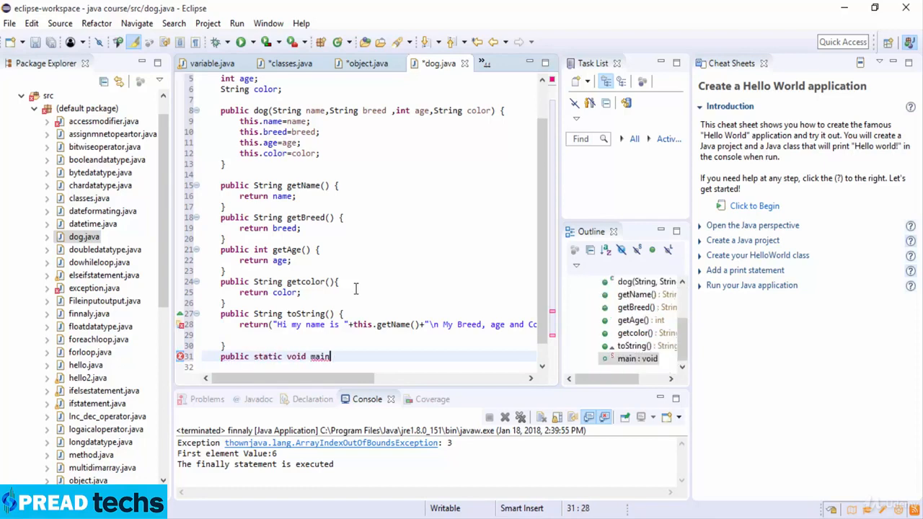
{"action": "type", "text": "(String)"}
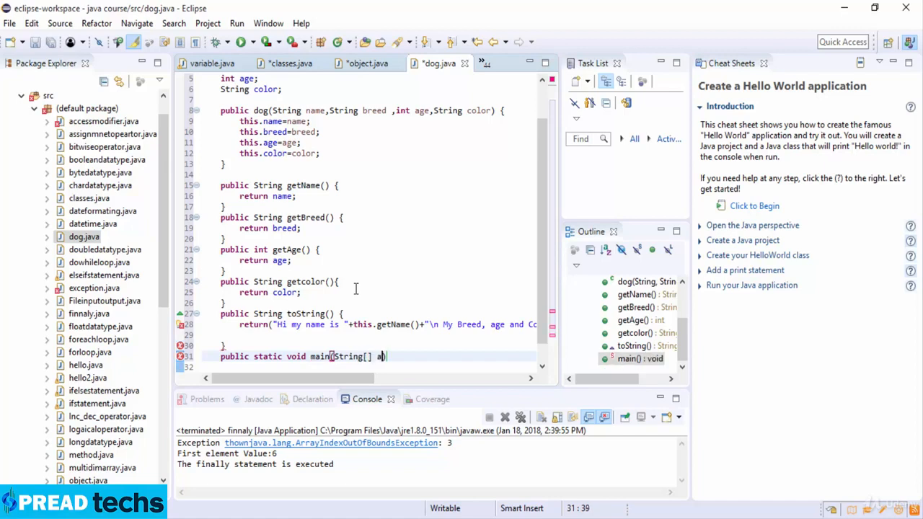
{"action": "type", "text": "rgs)"}
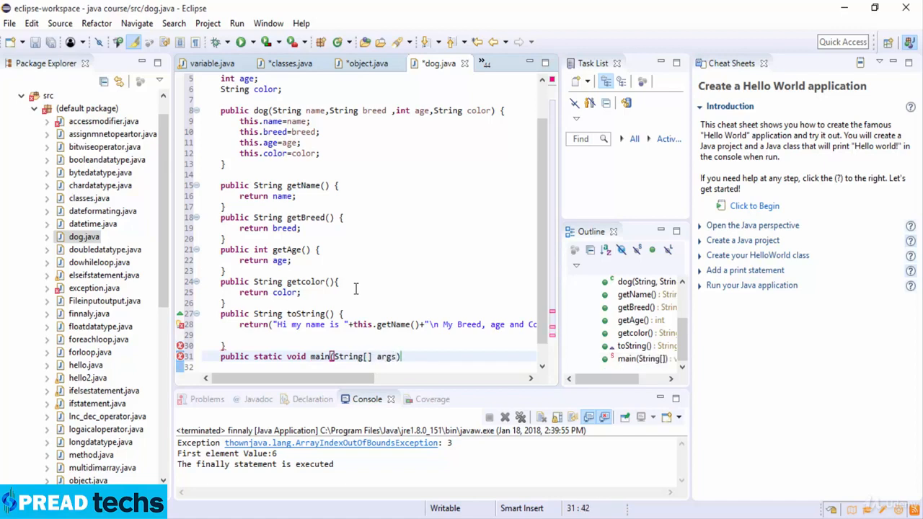
{"action": "type", "text": "{"}
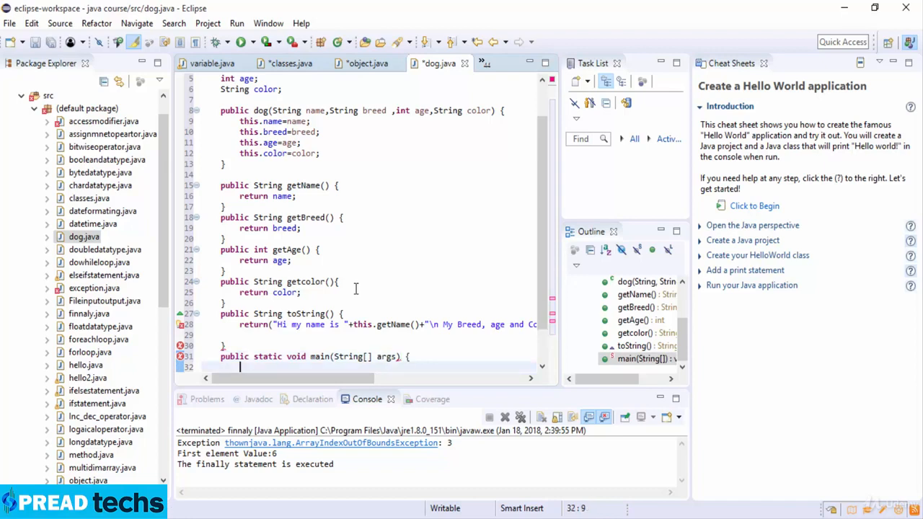
In main, create dog tuffy=new dog("Tuffy","papillon",5,"white");.
{"action": "type", "text": "dog t"}
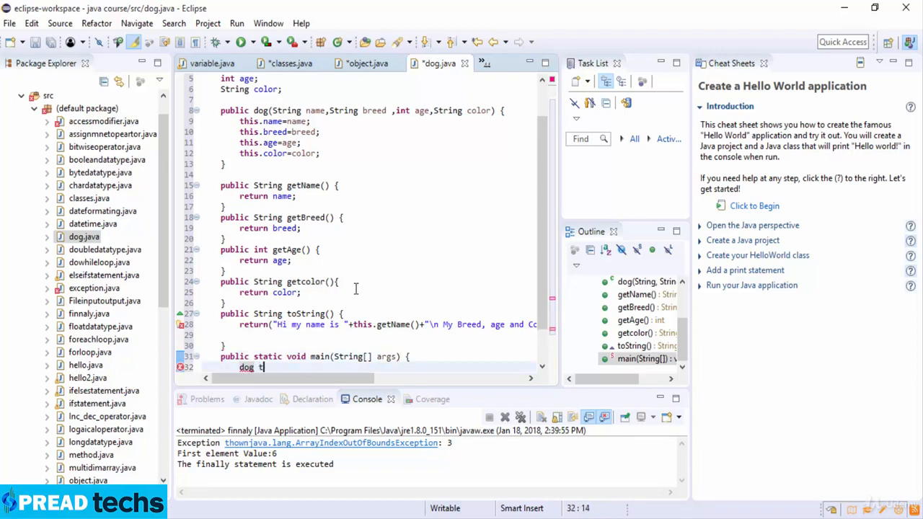
{"action": "type", "text": "uffy"}
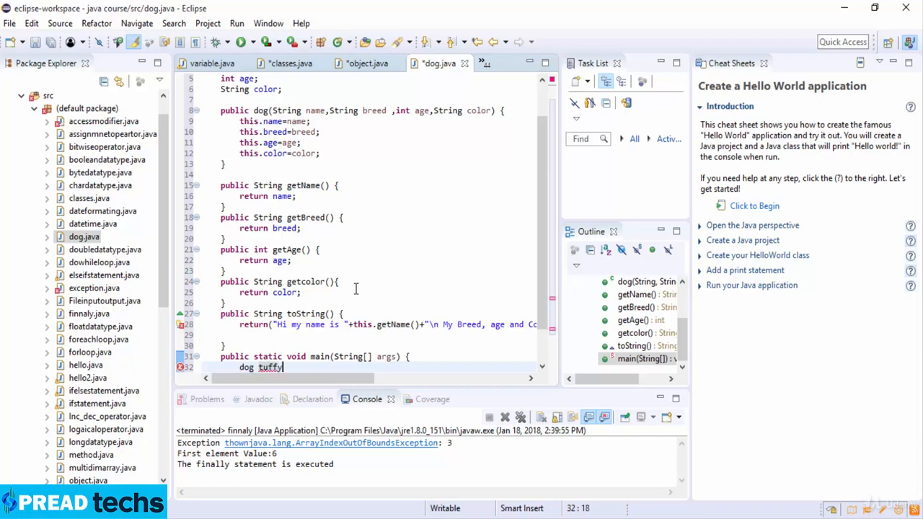
{"action": "type", "text": "=new"}
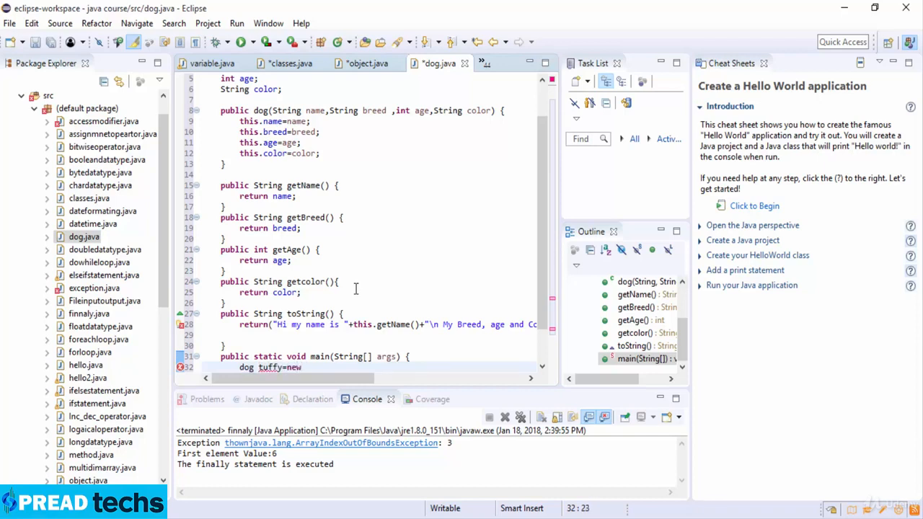
{"action": "type", "text": "dog"}
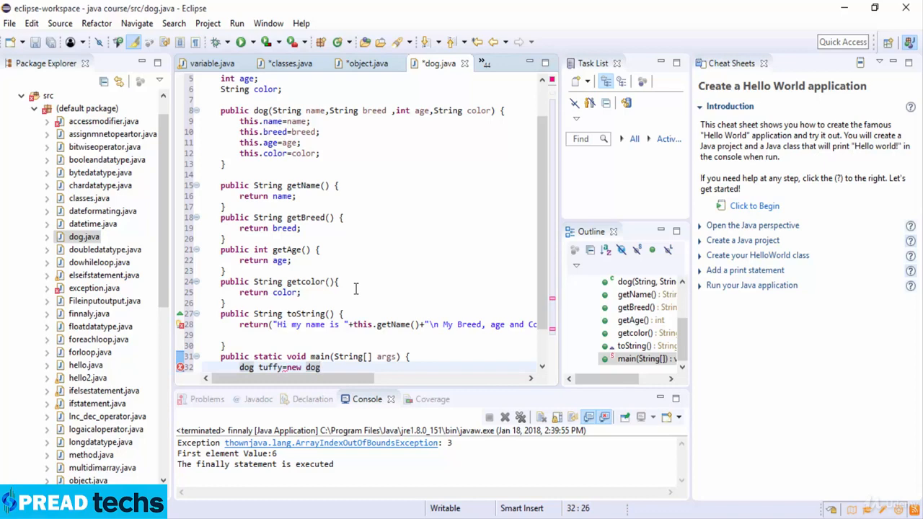
{"action": "type", "text": "(\"Tuff"}
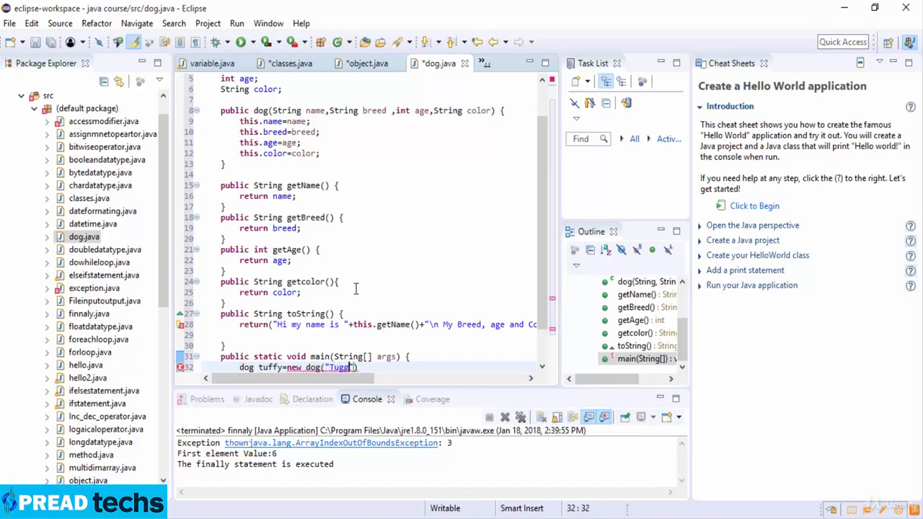
{"action": "type", "text": "Tuffy"}
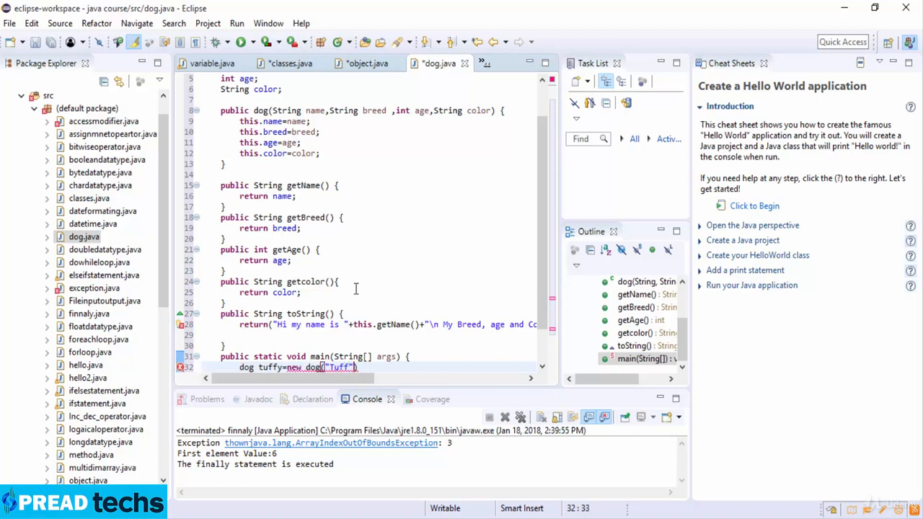
{"action": "type", "text": ")"}
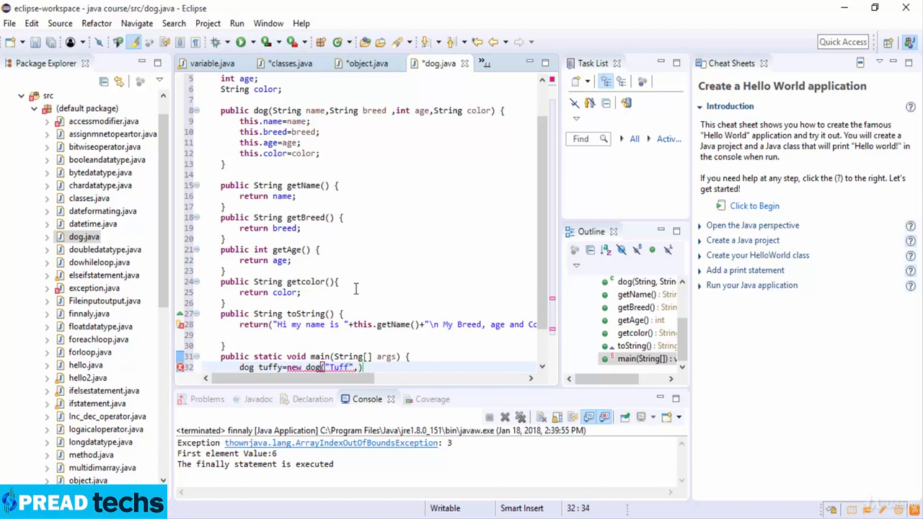
{"action": "type", "text": "\"papillon\","}
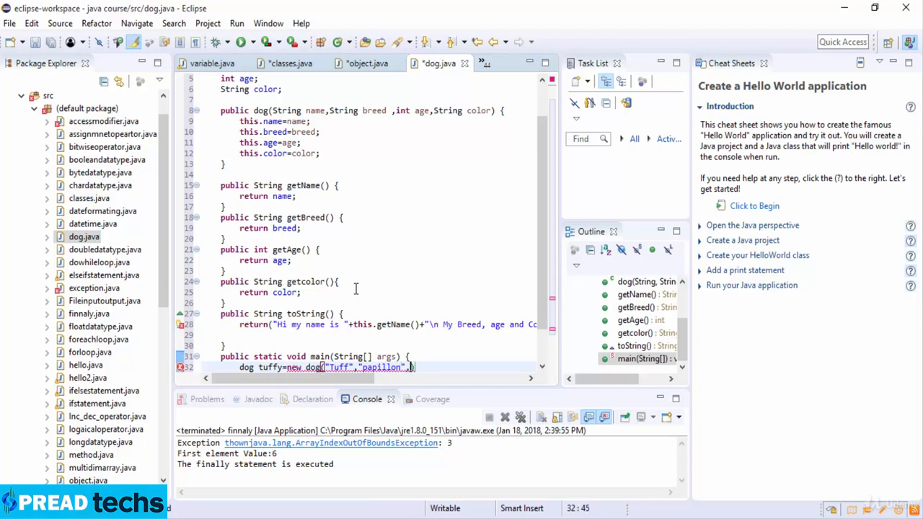
{"action": "type", "text": "5"}
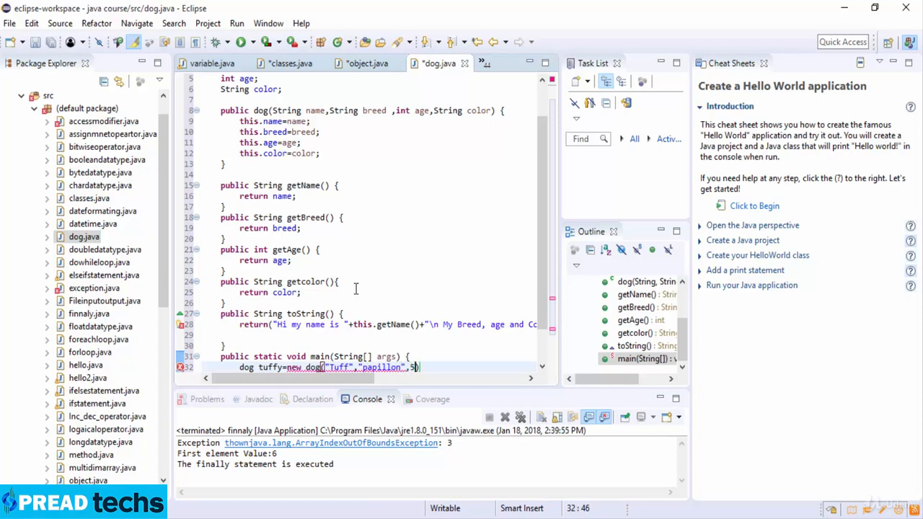
{"action": "type", "text": ",\"\""}
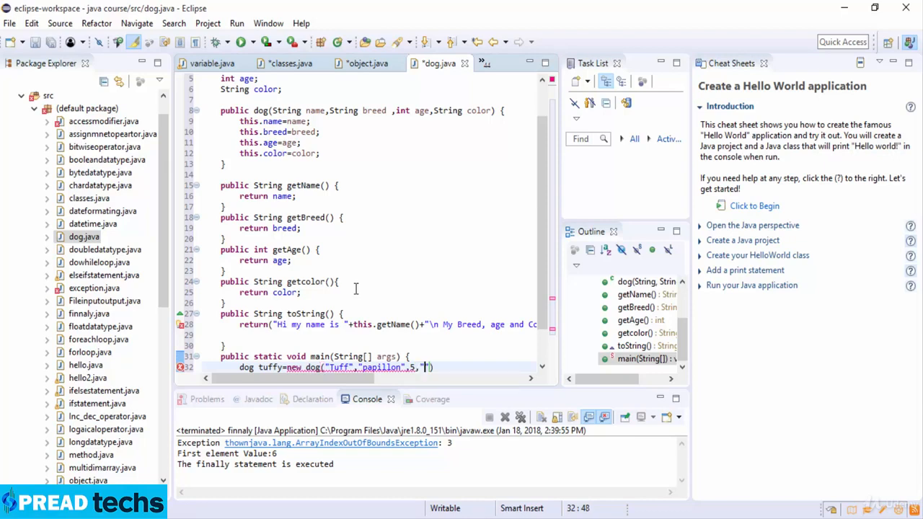
{"action": "type", "text": "white\""}
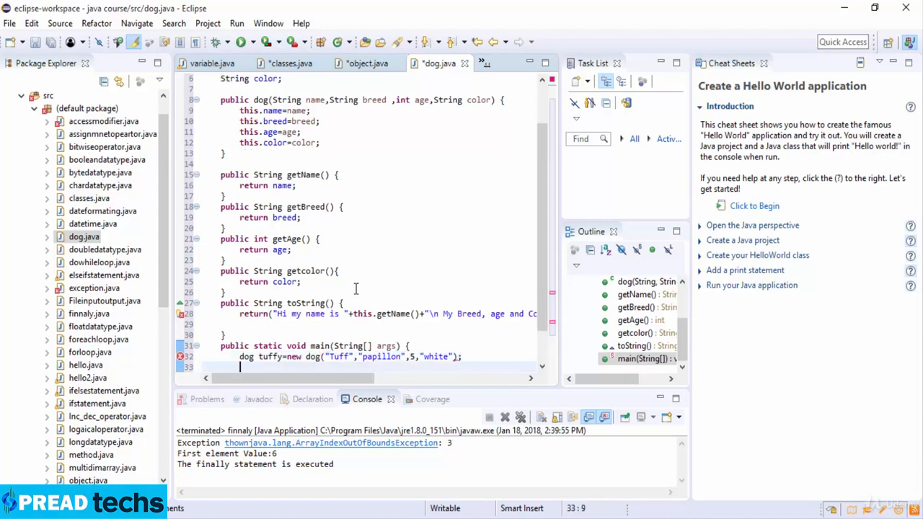
In main, print tuffy.toString() with System.out.println using content assist.
{"action": "type", "text": "System"}
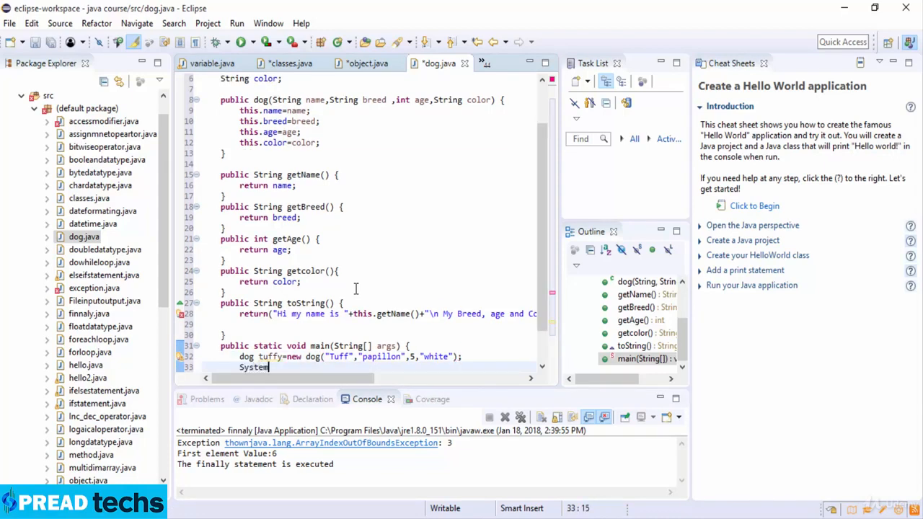
{"action": "type", "text": ".out"}
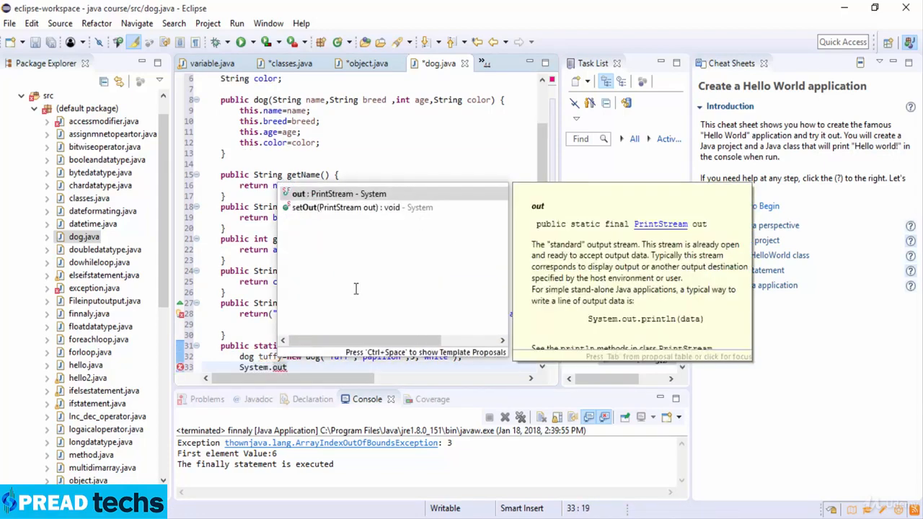
{"action": "type", "text": ".println(x);"}
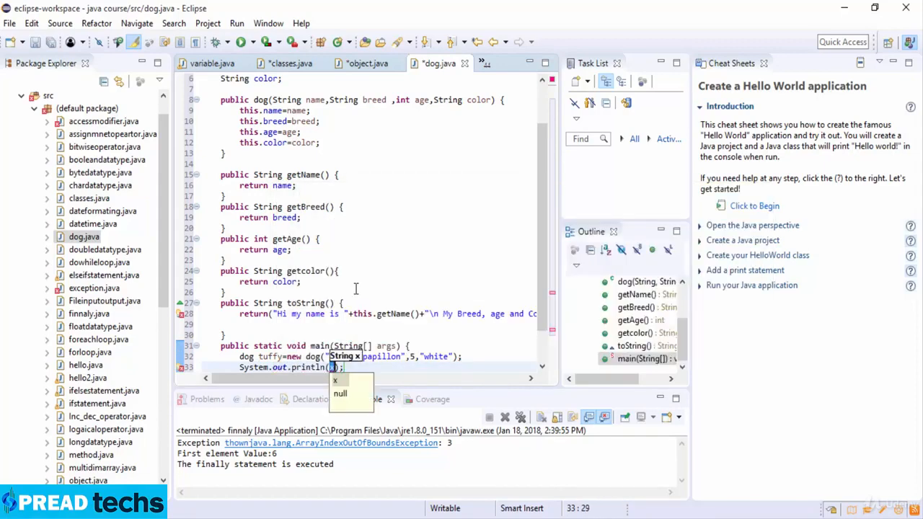
{"action": "type", "text": "tuffy"}
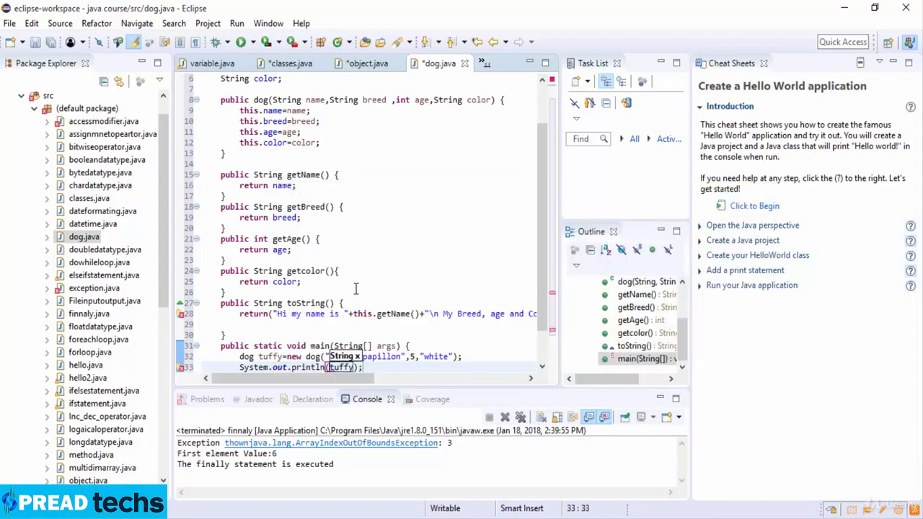
{"action": "type", "text": ".tos"}
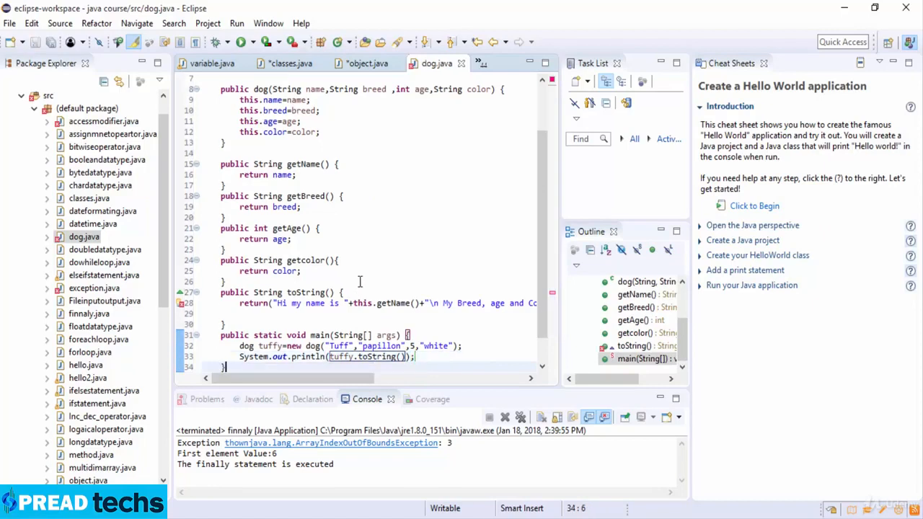
{"action": "mouse_move", "coordinate": [245, 42]}
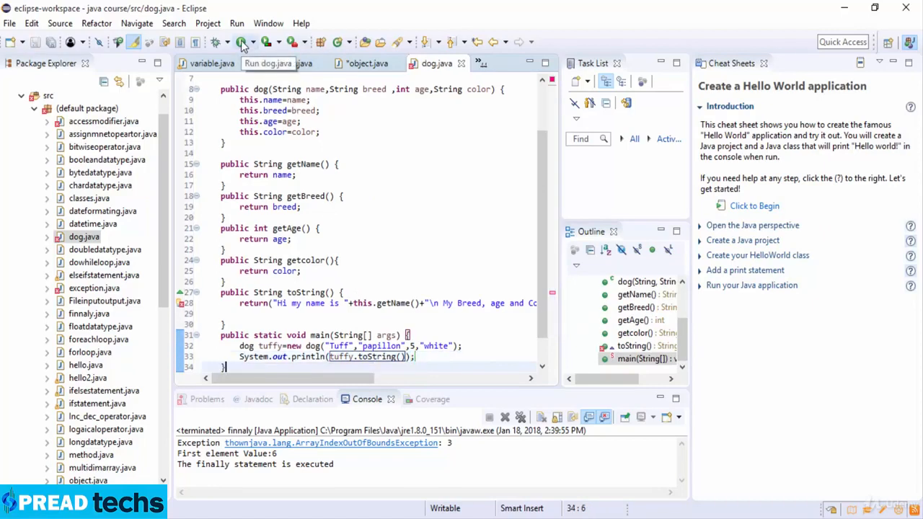
Run the dog class after saving, yielding an exception trace at toString line 28 and main line 33.
{"action": "left_click", "coordinate": [245, 40]}
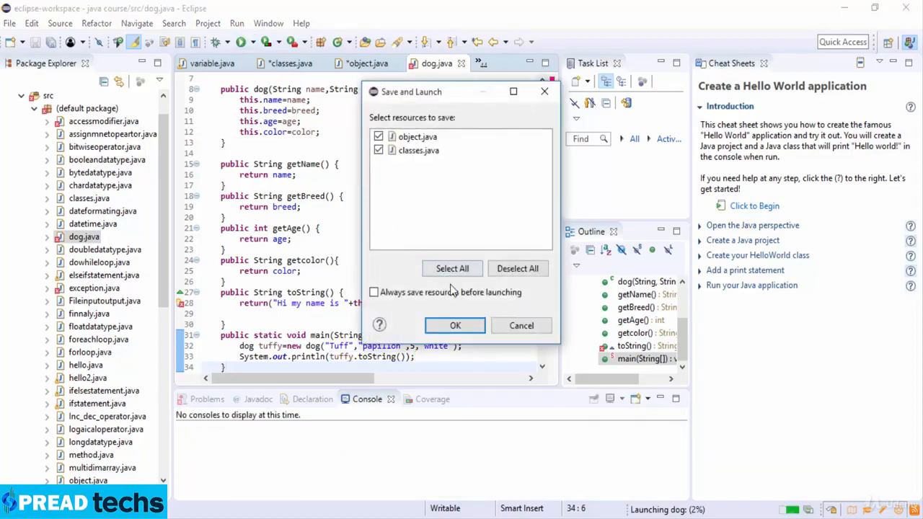
{"action": "left_click", "coordinate": [456, 326]}
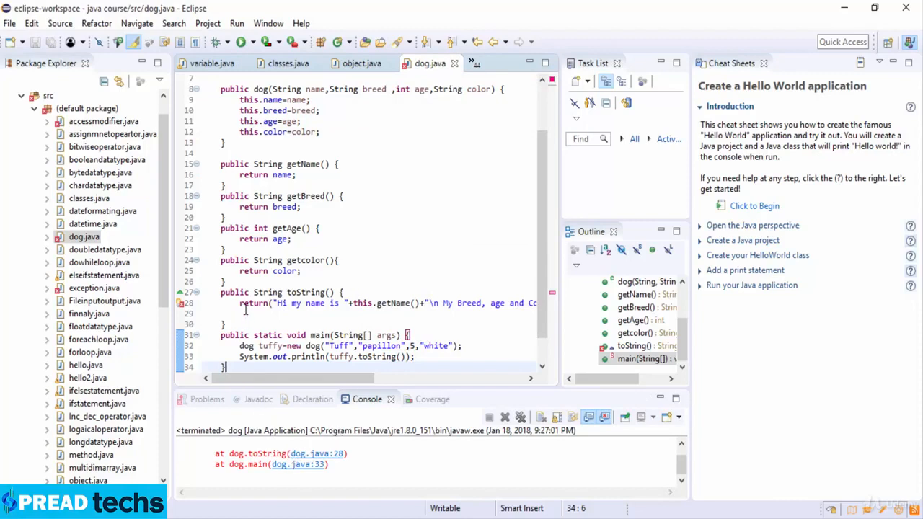
{"action": "mouse_move", "coordinate": [348, 388]}
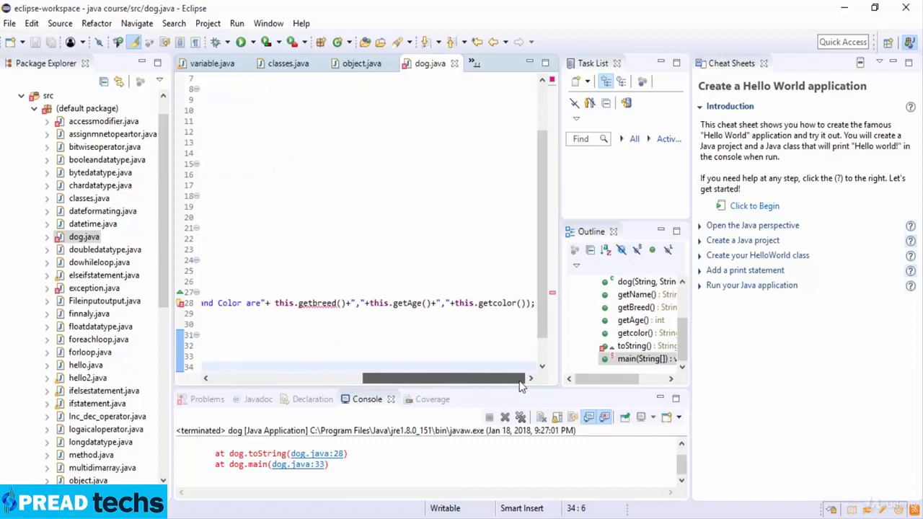
{"action": "left_click_drag", "start_coordinate": [519, 377], "coordinate": [420, 377]}
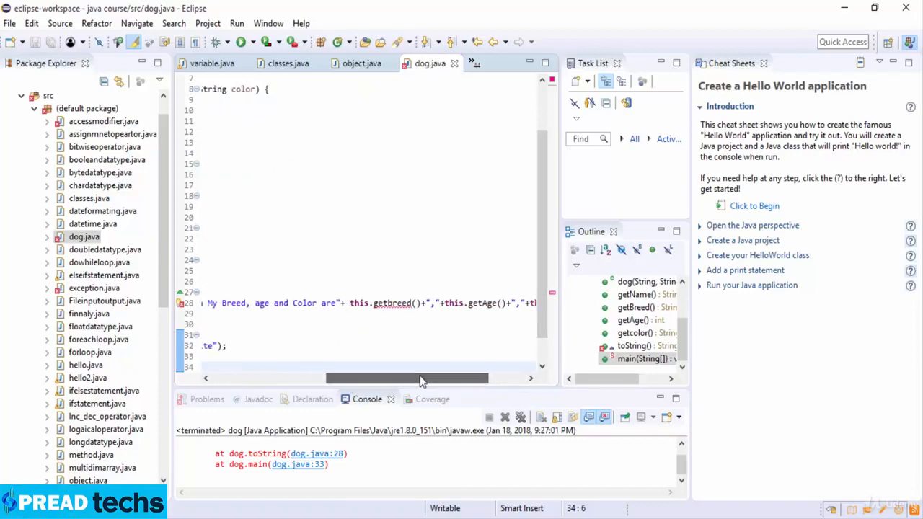